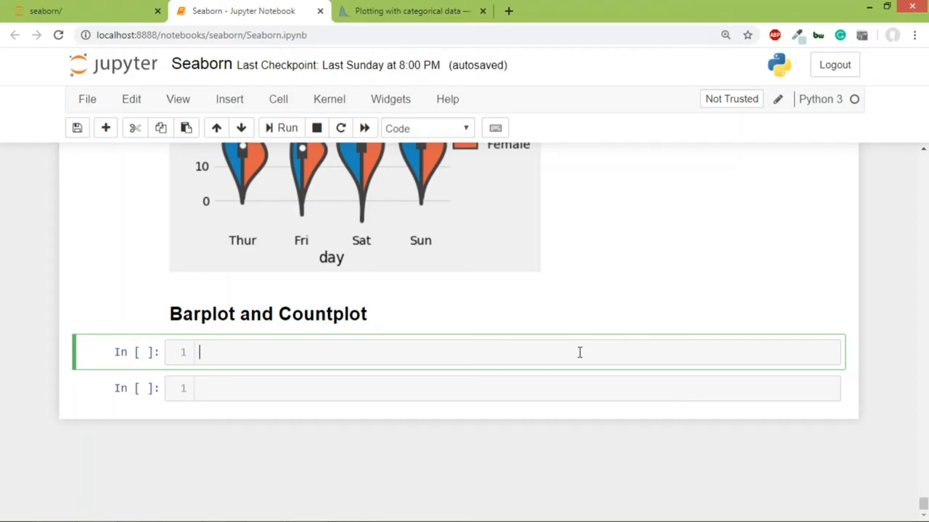
Step: Enter and run sns.catplot(x='smoker', y='tip', kind='bar', data=tips) for a tip-by-smoker bar chart
text(sns.c)
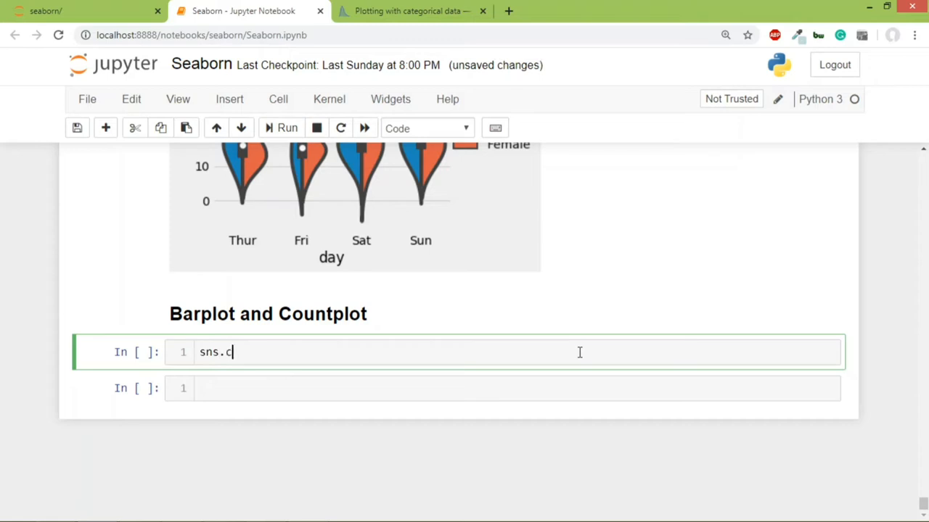
text(atplot())
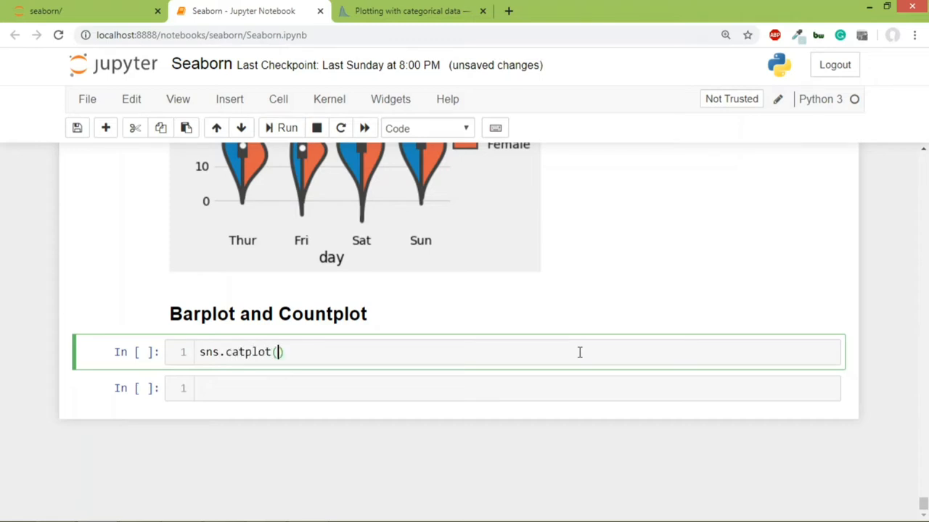
text(x='')
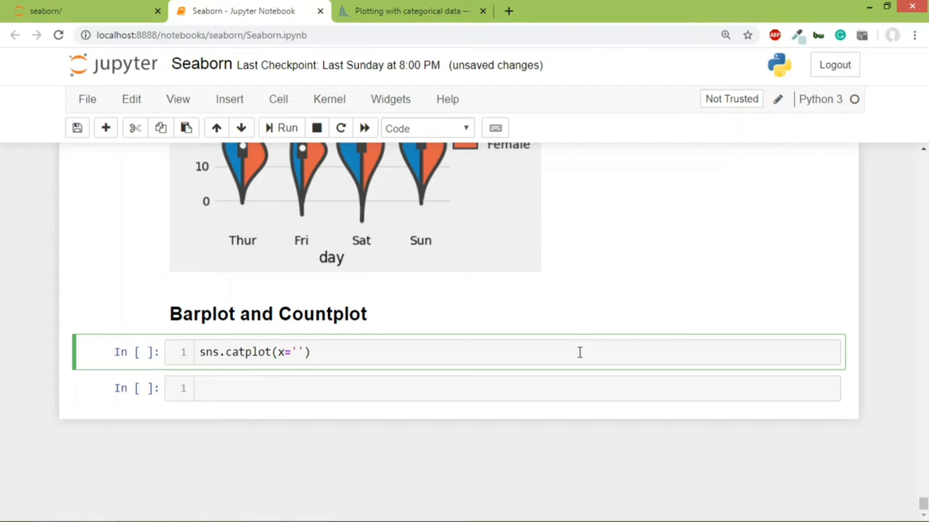
text(smoker)
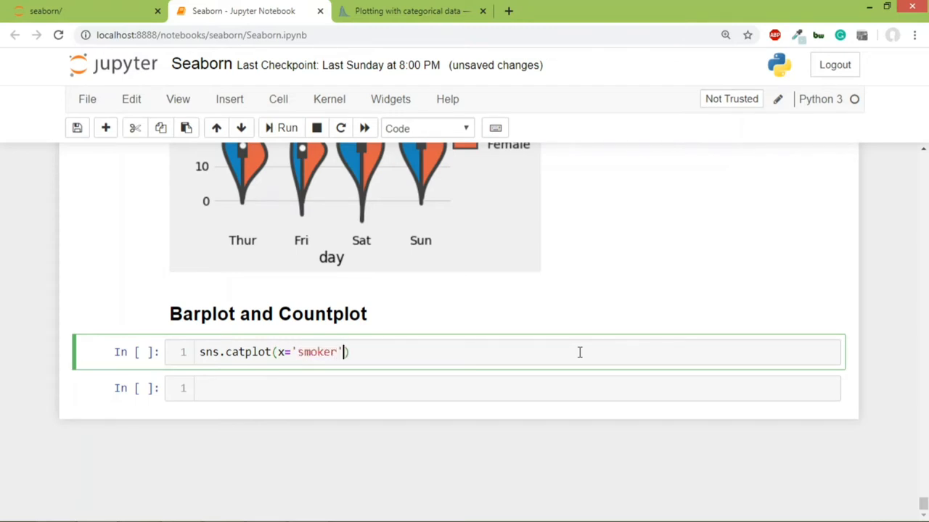
text(, y=')
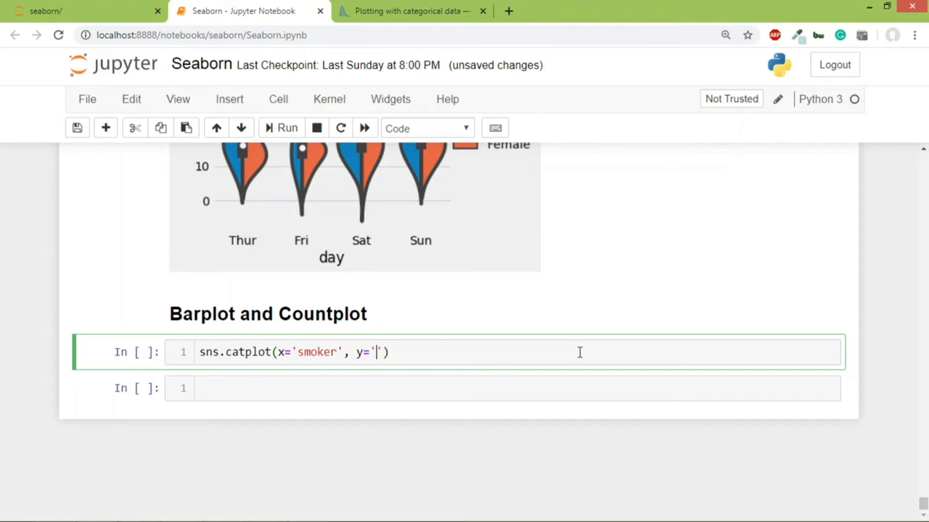
text(tip',)
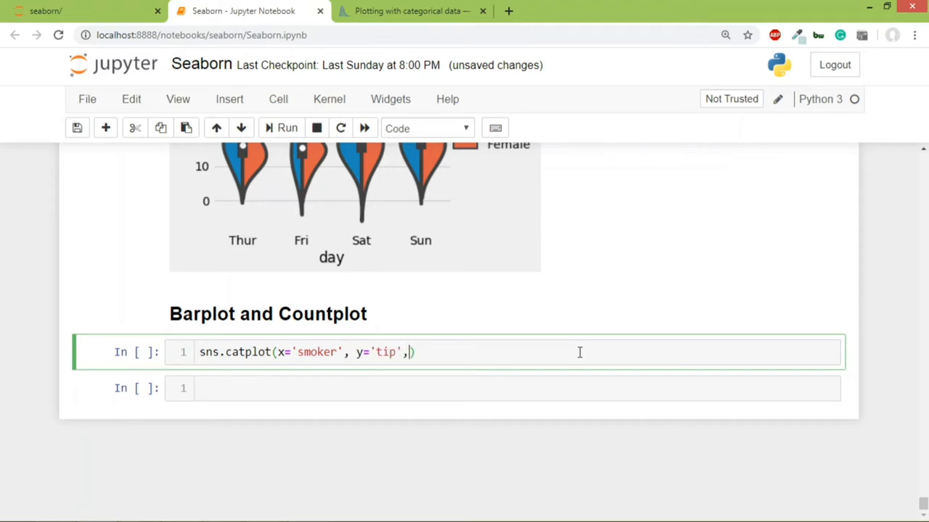
text(kind='')
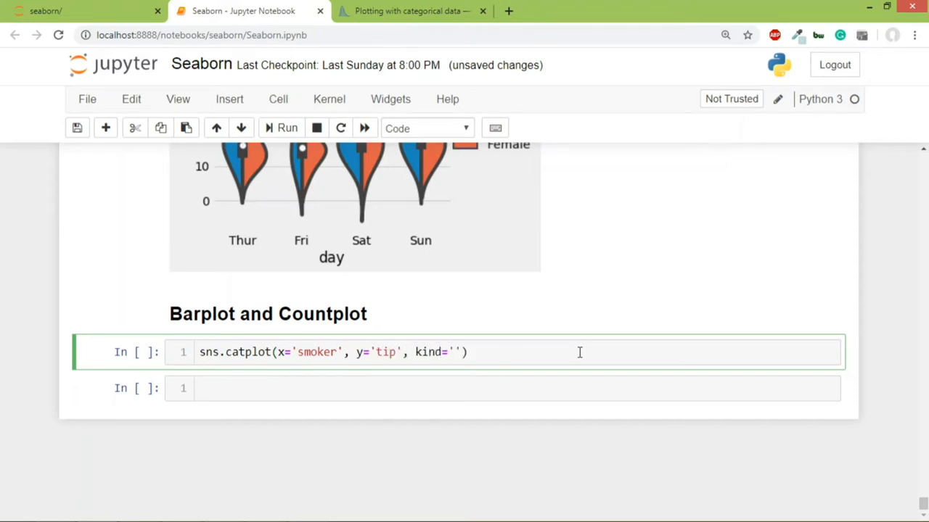
text(bar,)
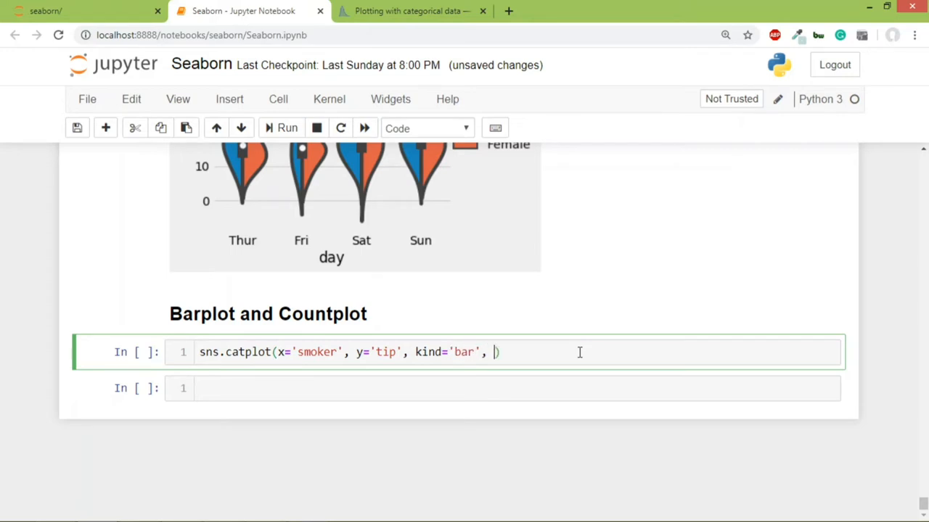
text(data=)
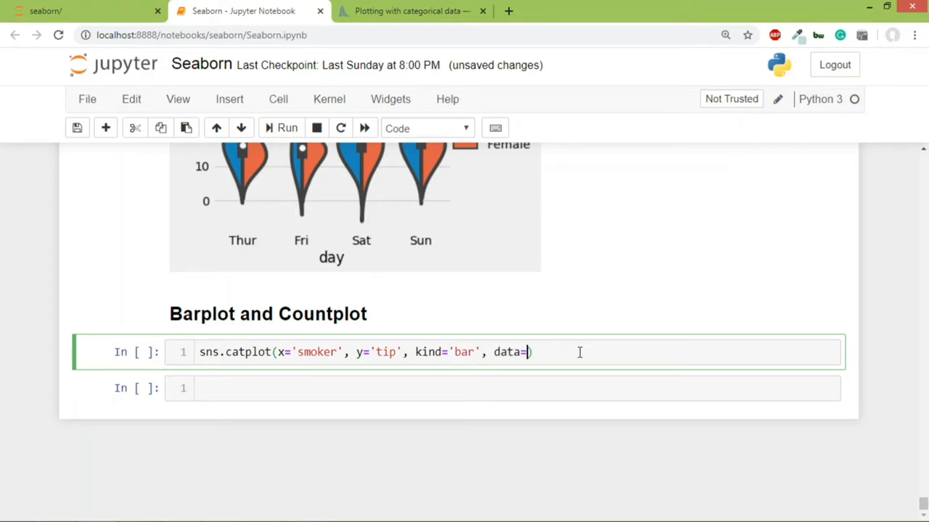
text(tips)
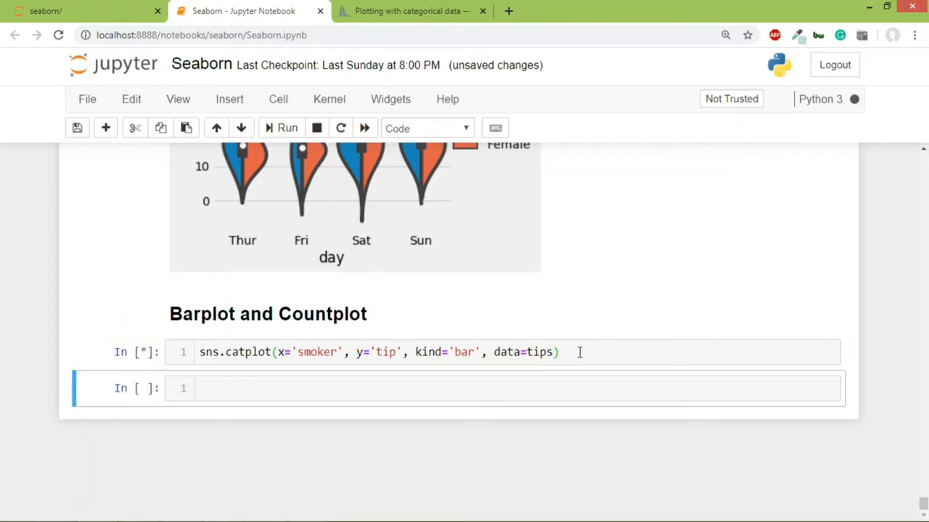
Step: View the Yes/No smoker tip bar chart and begin editing the y='tip' argument
click(287, 128)
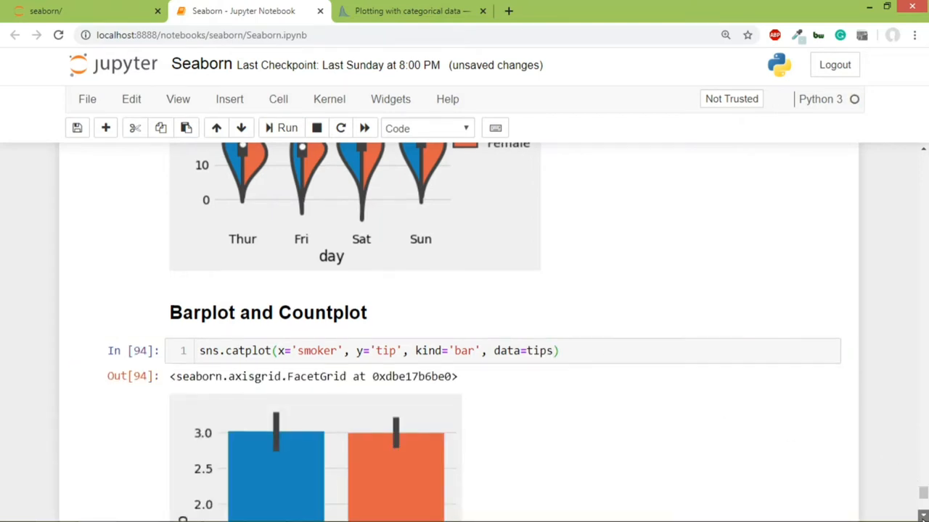
scroll(down, 3)
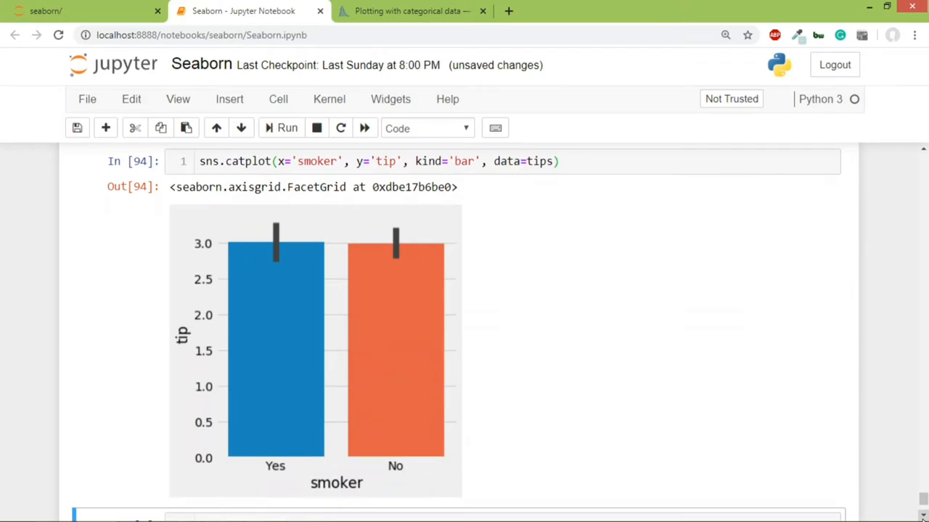
mouse_move(282, 363)
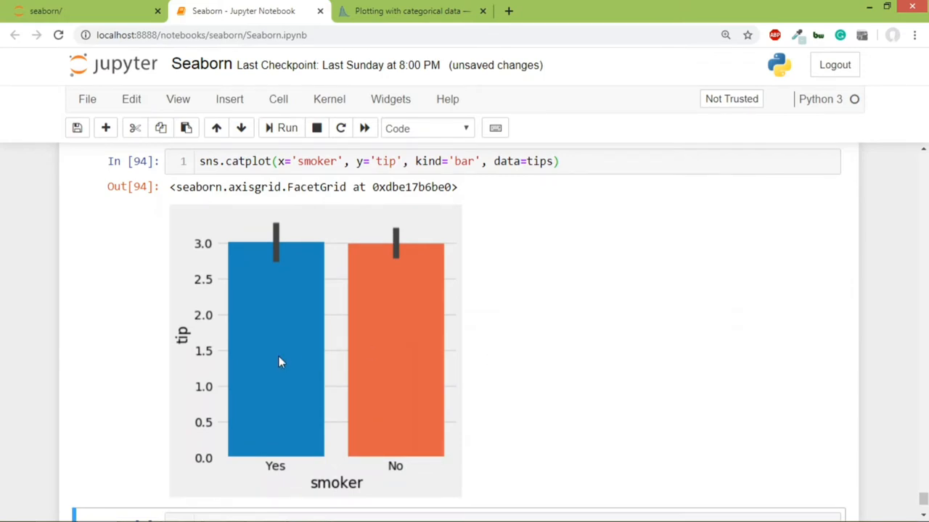
mouse_move(355, 273)
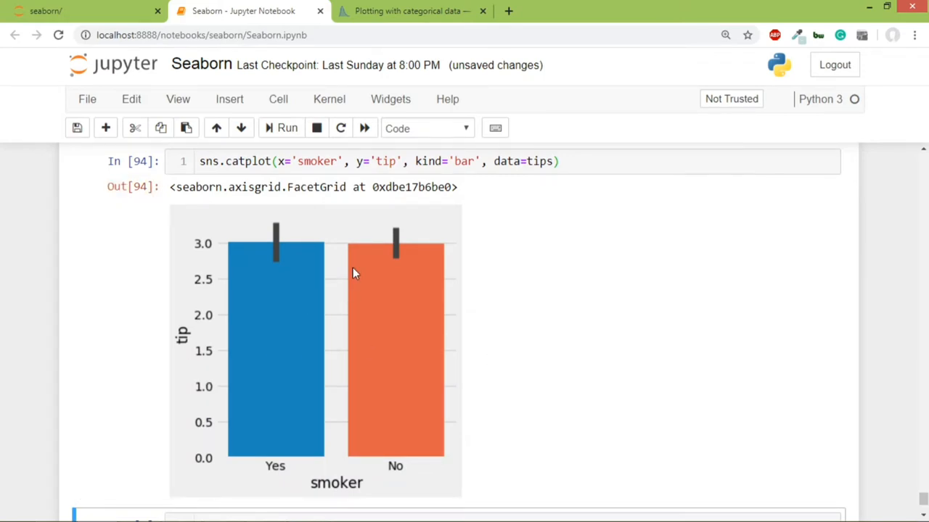
click(337, 162)
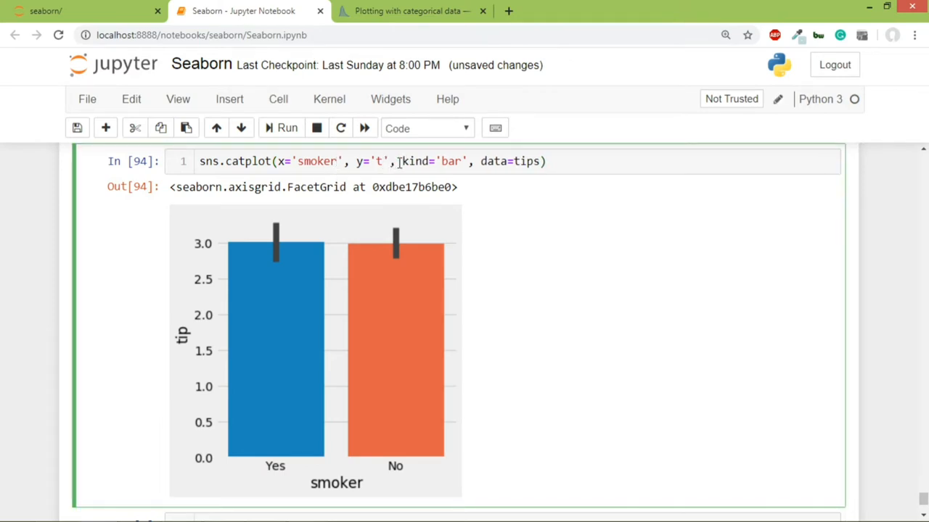
Step: Change y to 'total_bill' and rerun to chart total_bill by smoker
text(otal_bill)
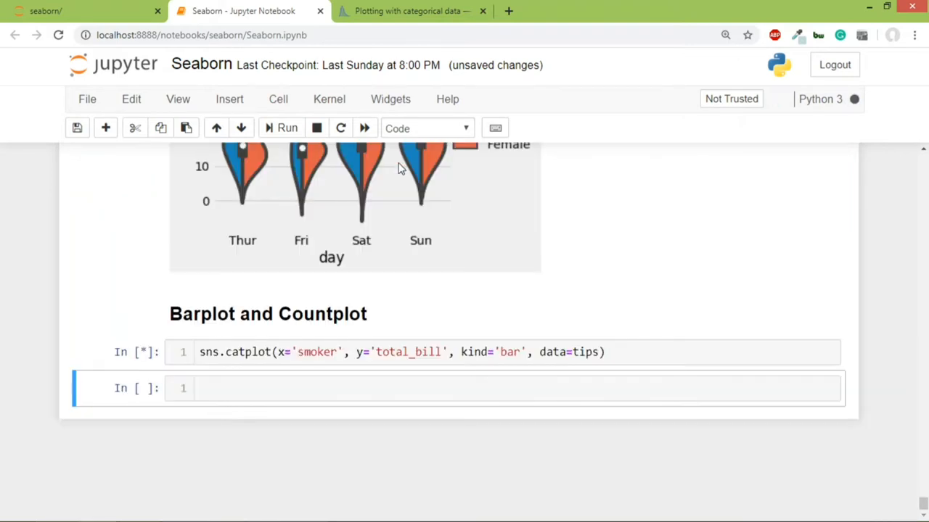
click(288, 128)
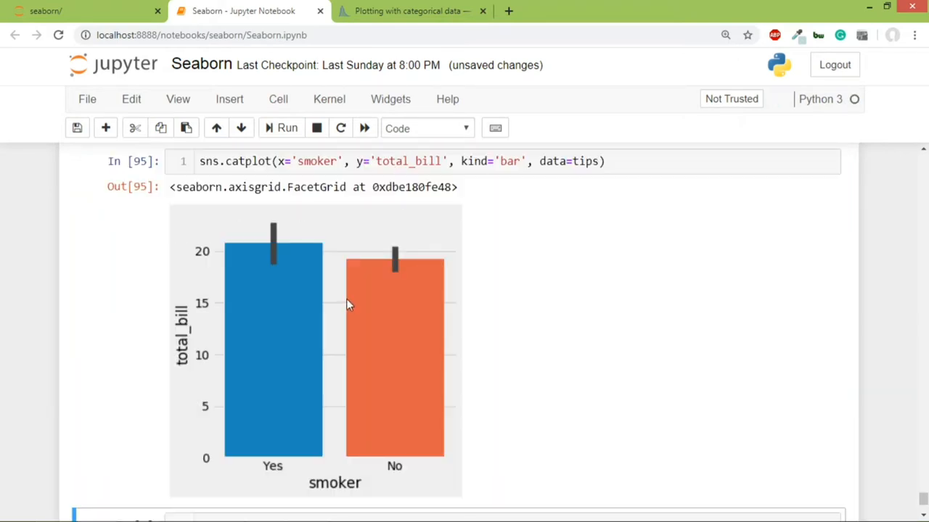
mouse_move(293, 331)
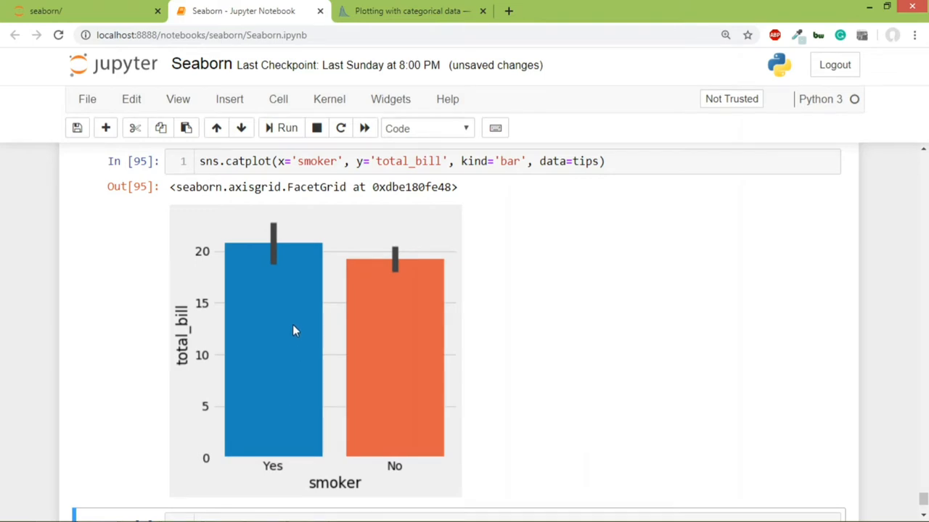
mouse_move(274, 244)
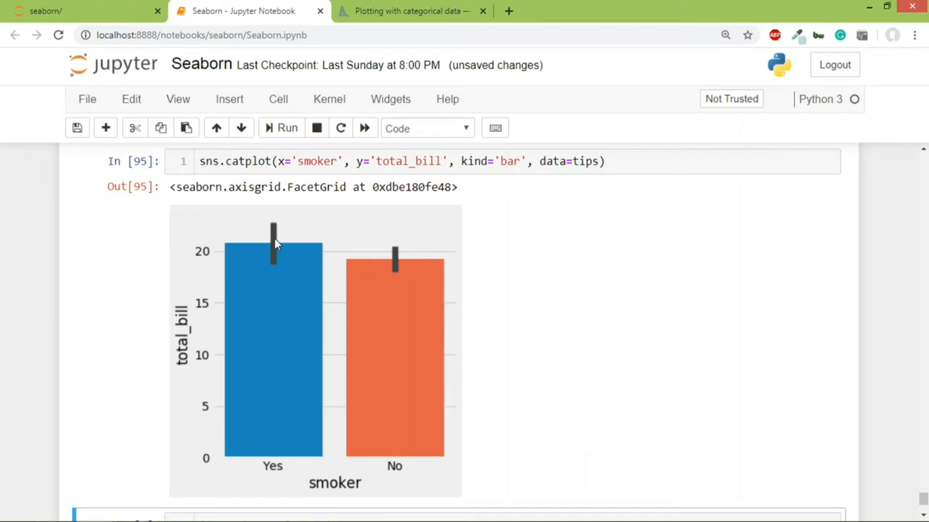
mouse_move(390, 366)
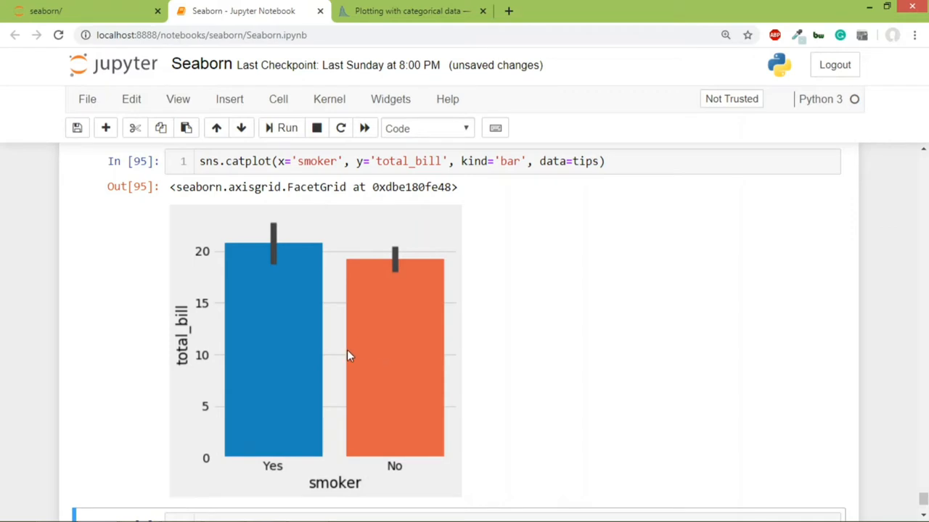
mouse_move(268, 370)
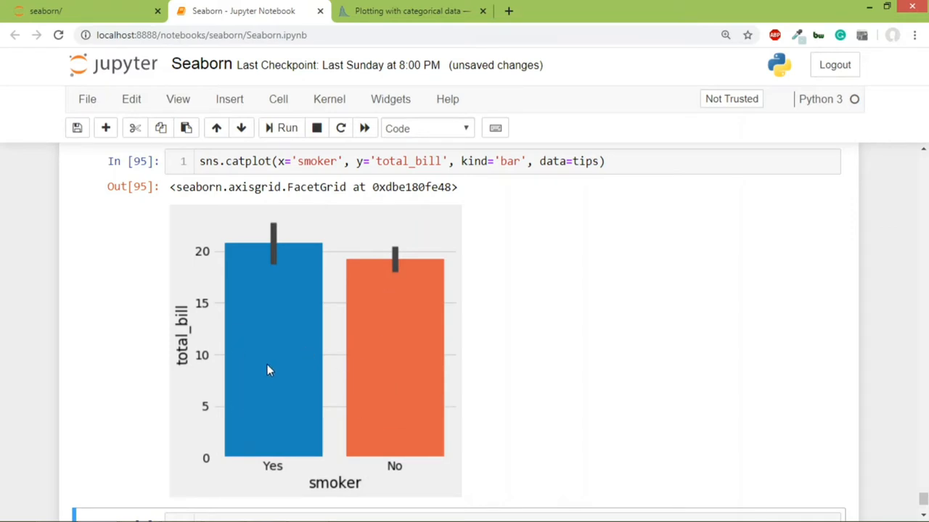
mouse_move(282, 360)
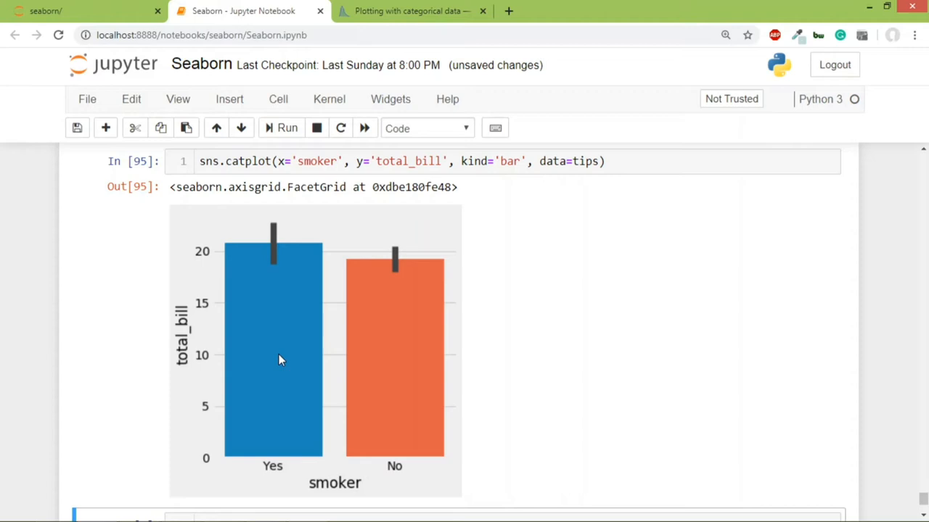
mouse_move(263, 250)
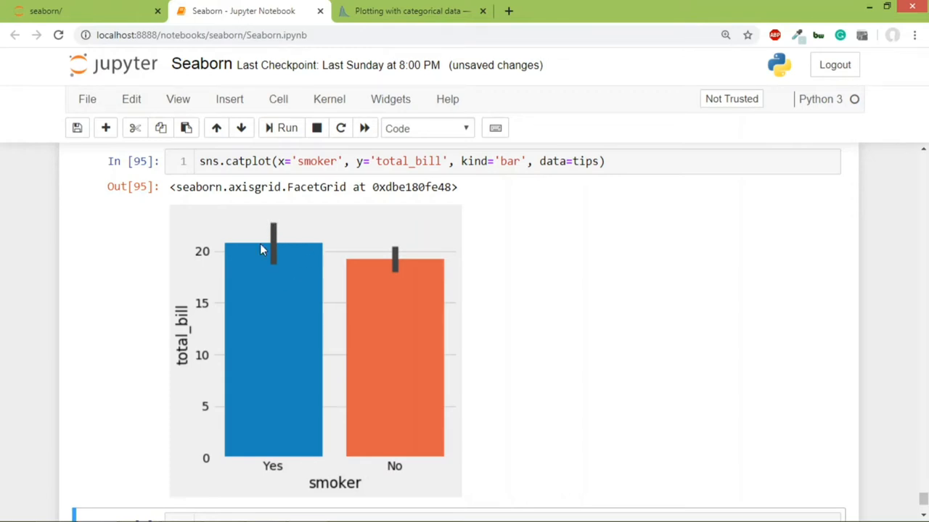
mouse_move(391, 253)
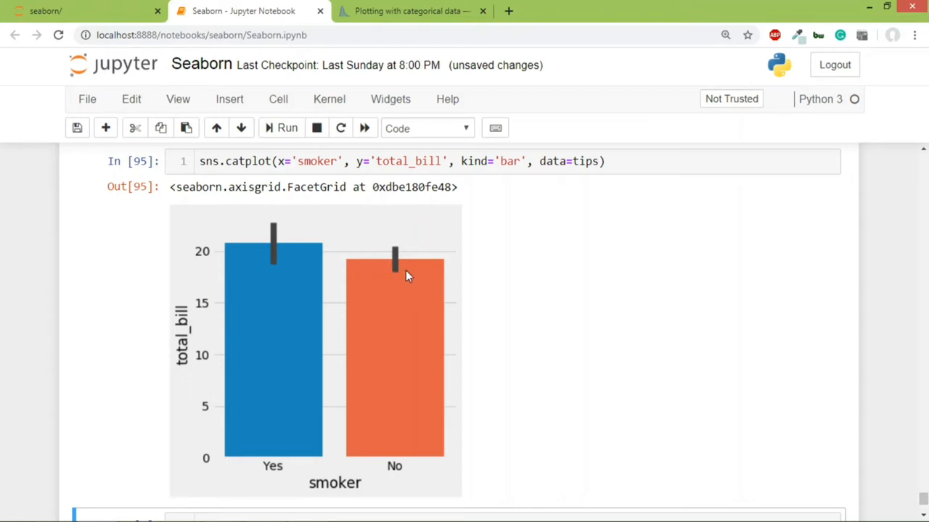
mouse_move(264, 232)
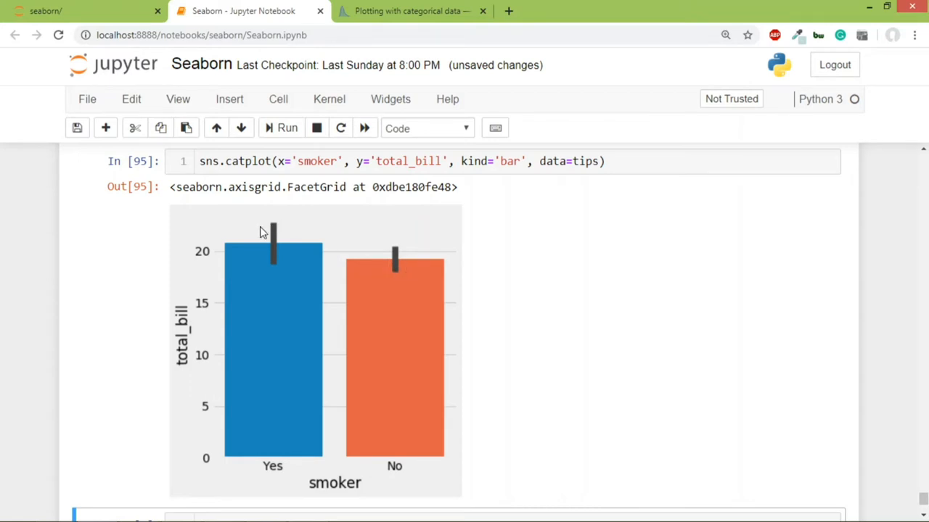
mouse_move(267, 226)
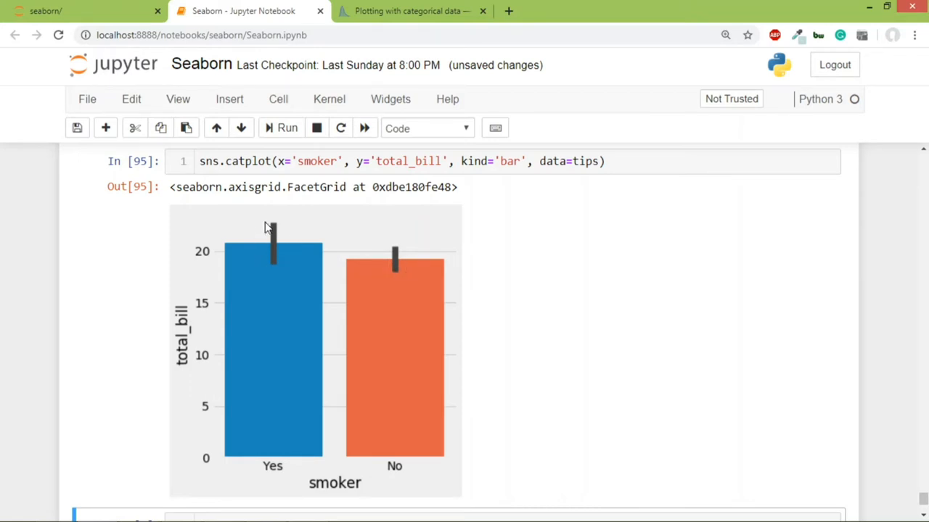
mouse_move(274, 265)
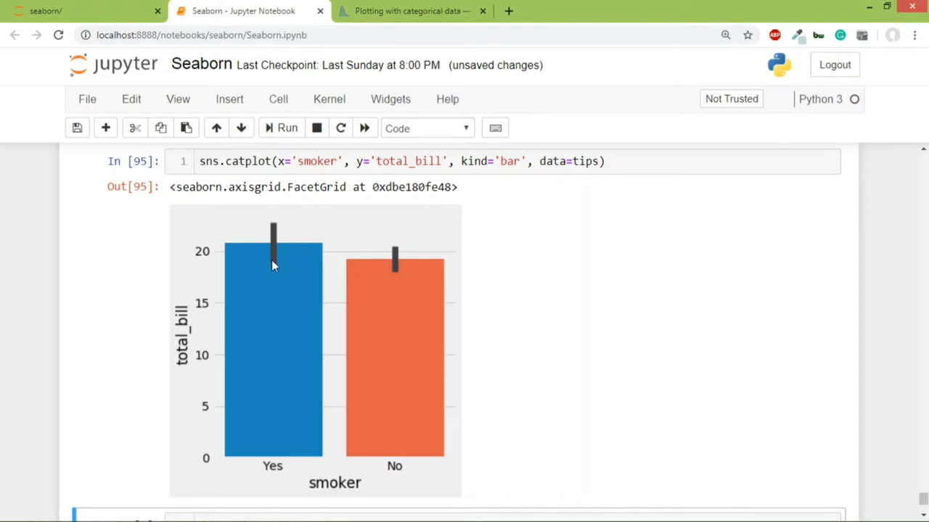
mouse_move(279, 267)
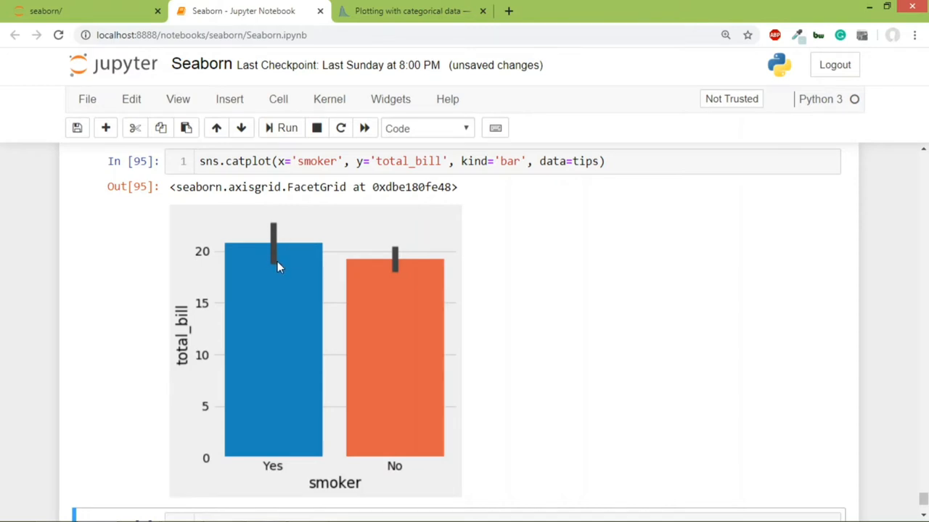
mouse_move(269, 220)
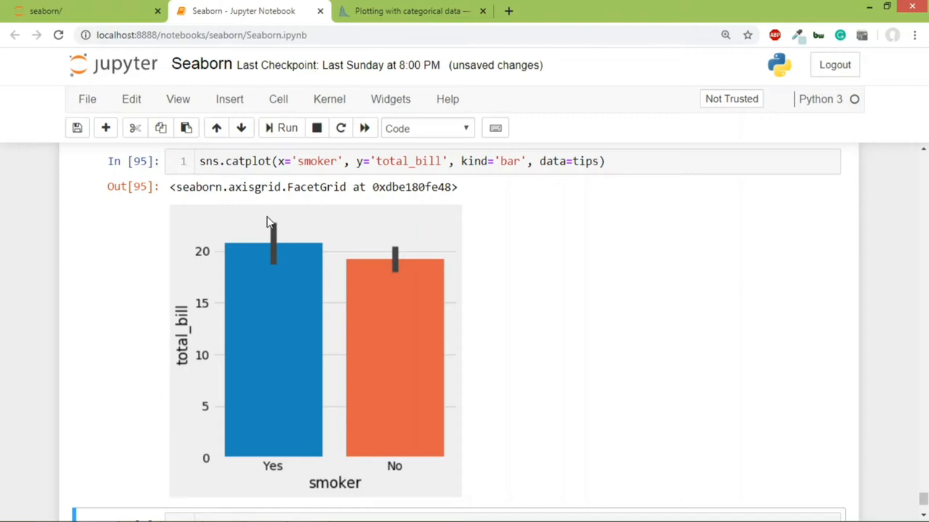
mouse_move(255, 235)
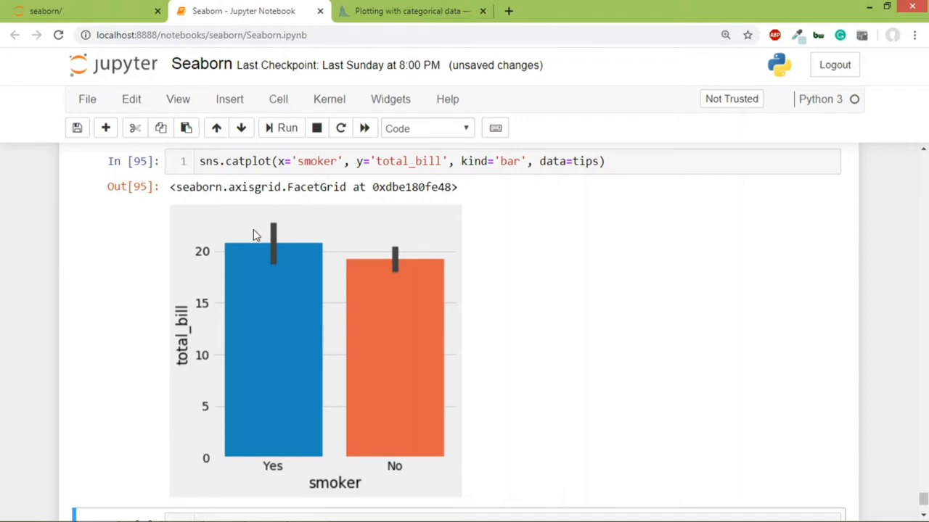
mouse_move(284, 267)
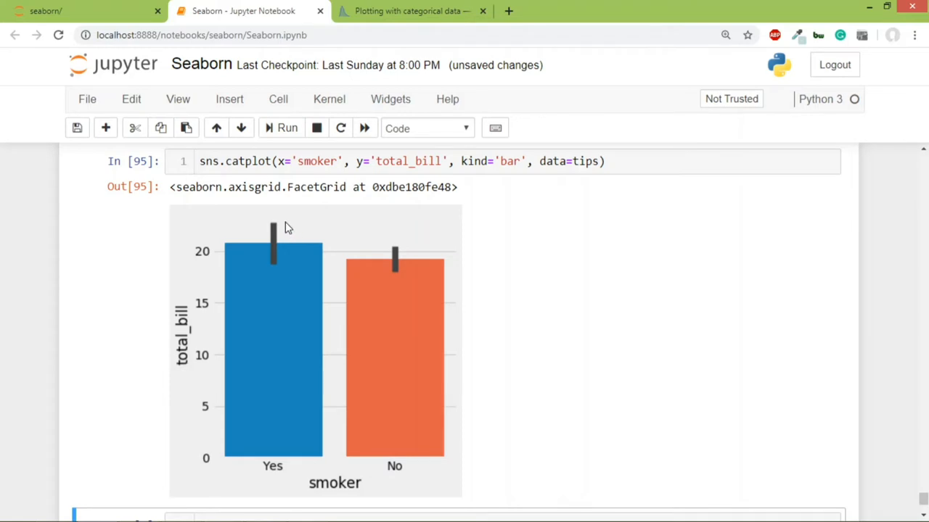
mouse_move(281, 268)
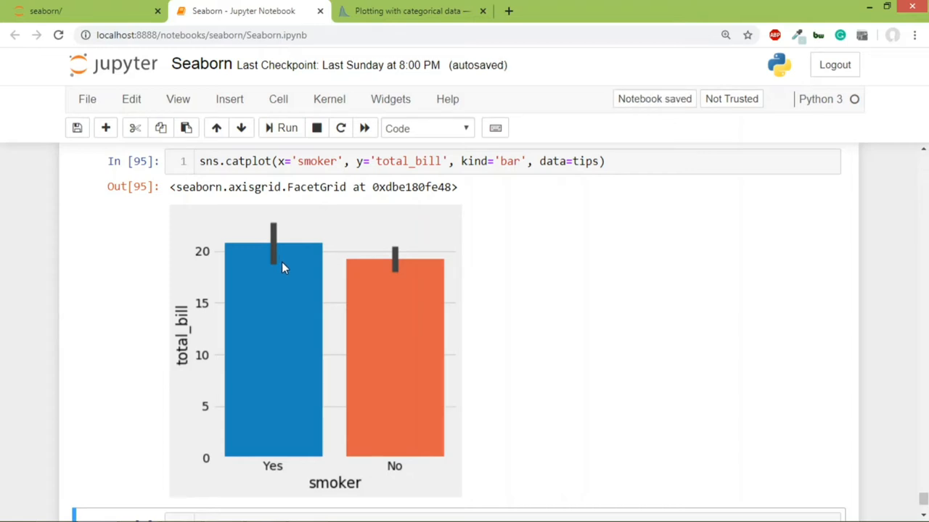
click(395, 161)
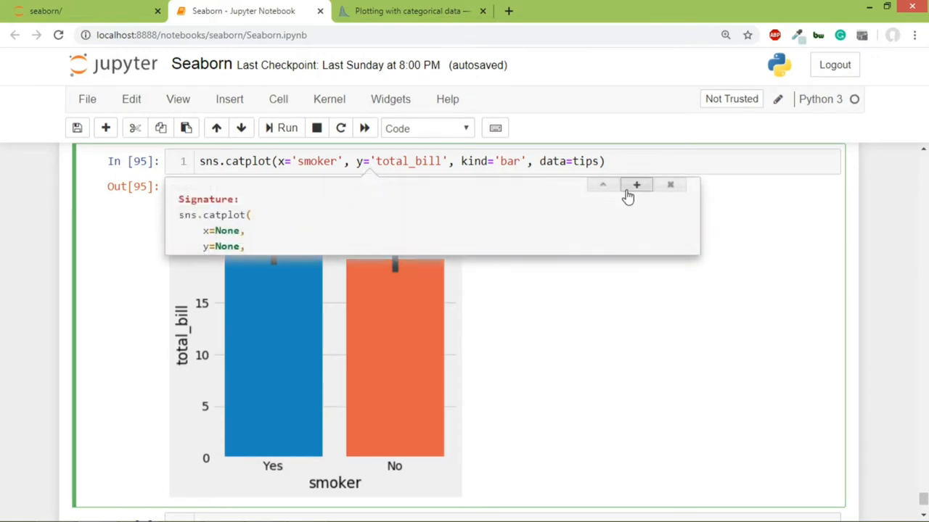
click(635, 184)
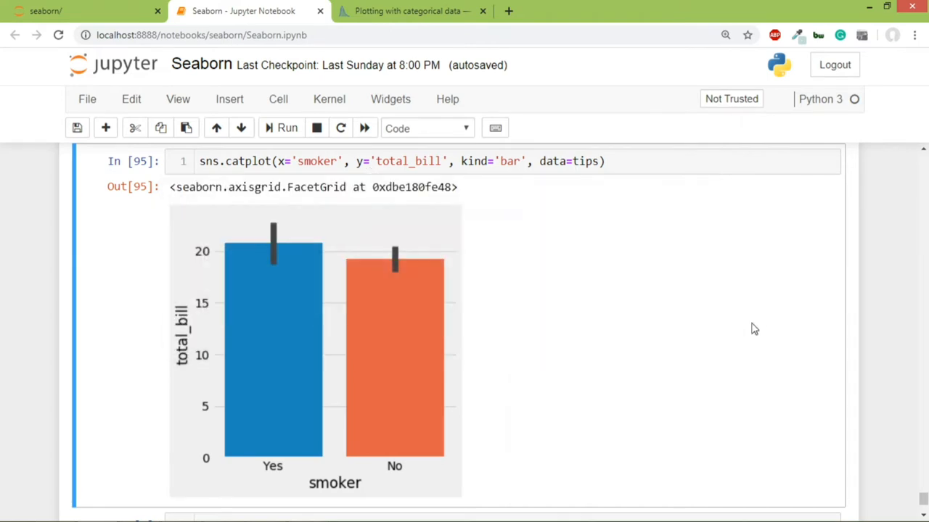
mouse_move(267, 272)
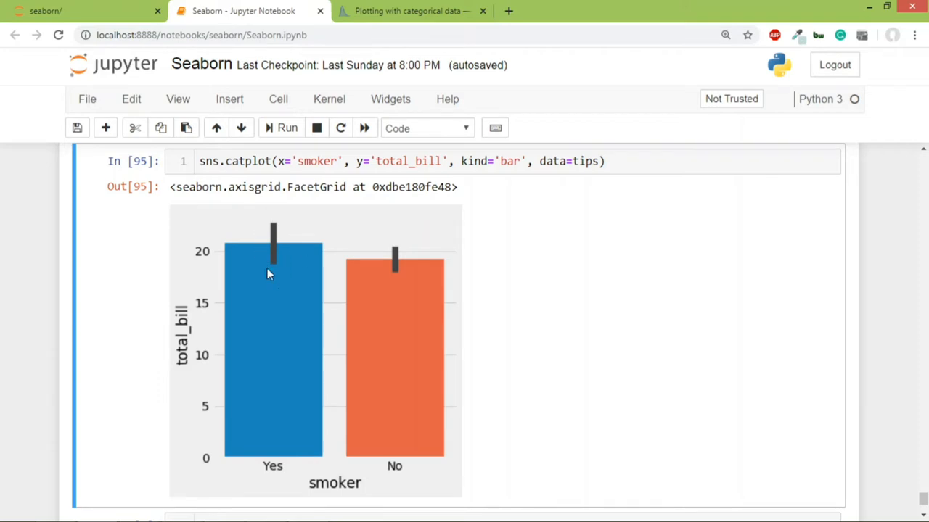
mouse_move(302, 258)
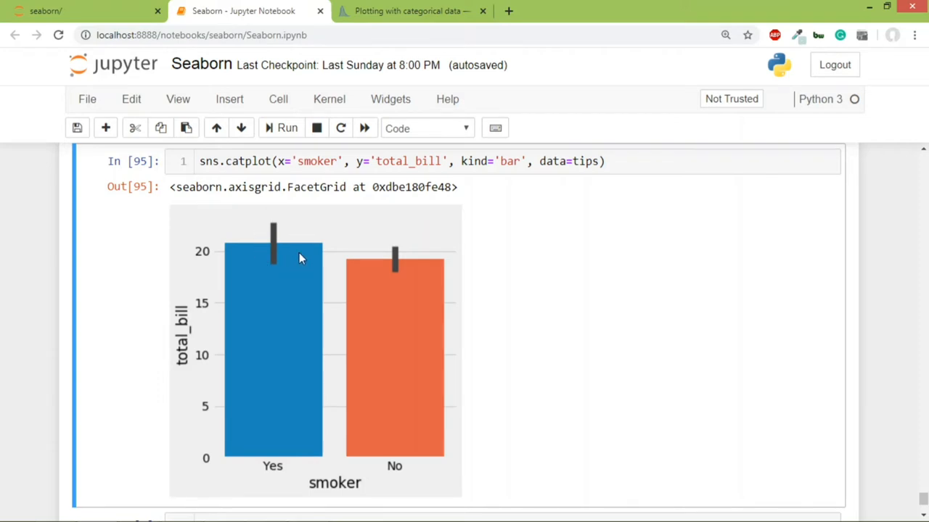
mouse_move(865, 421)
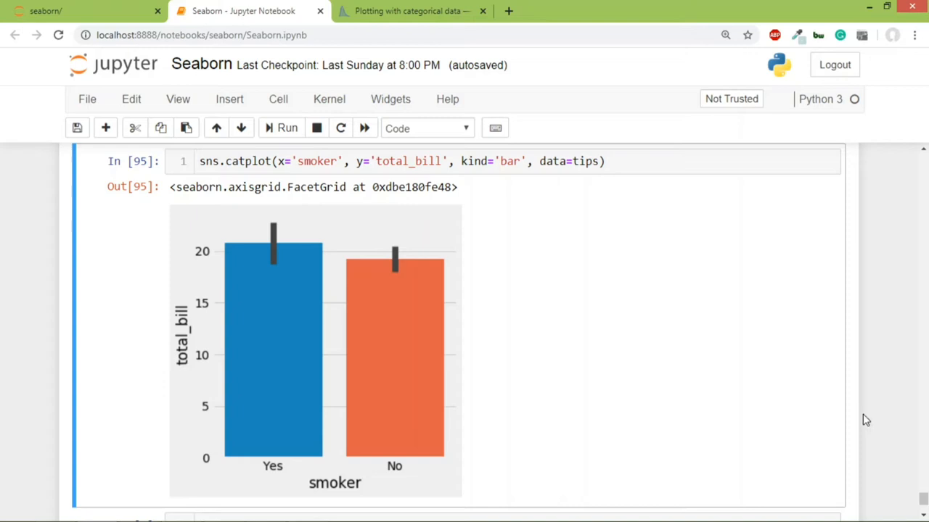
Step: In a new cell enter sns.catplot(x='smoker', y='total_bill', hue='sex', kind='bar', data=tips) for sex-split bars
scroll(down, 3)
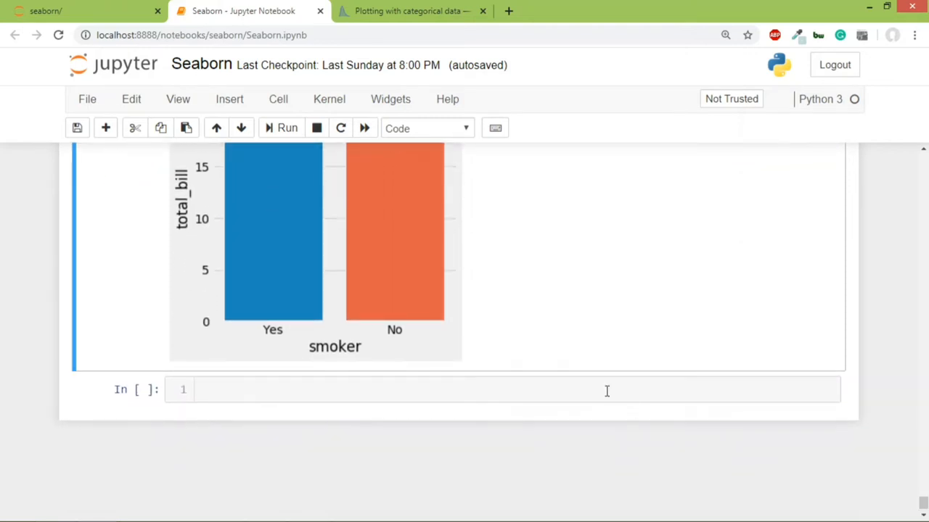
click(508, 389)
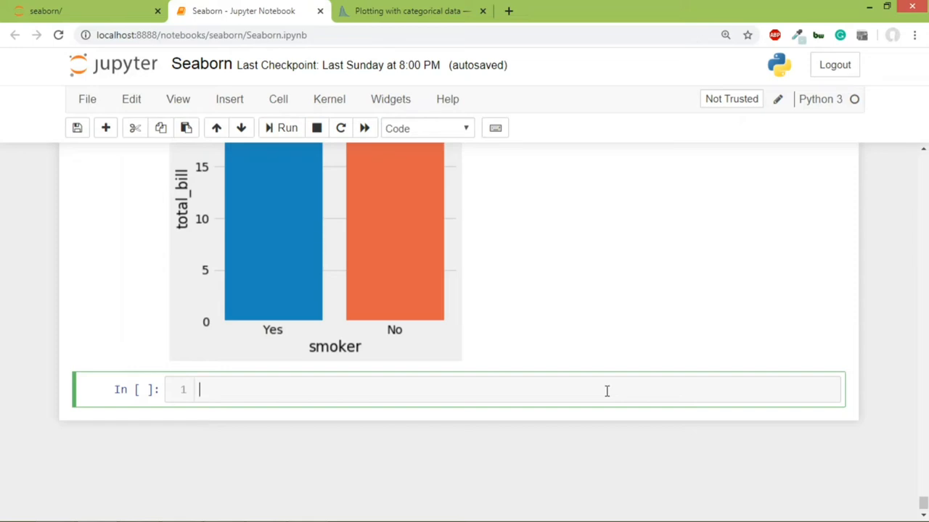
text(sns.)
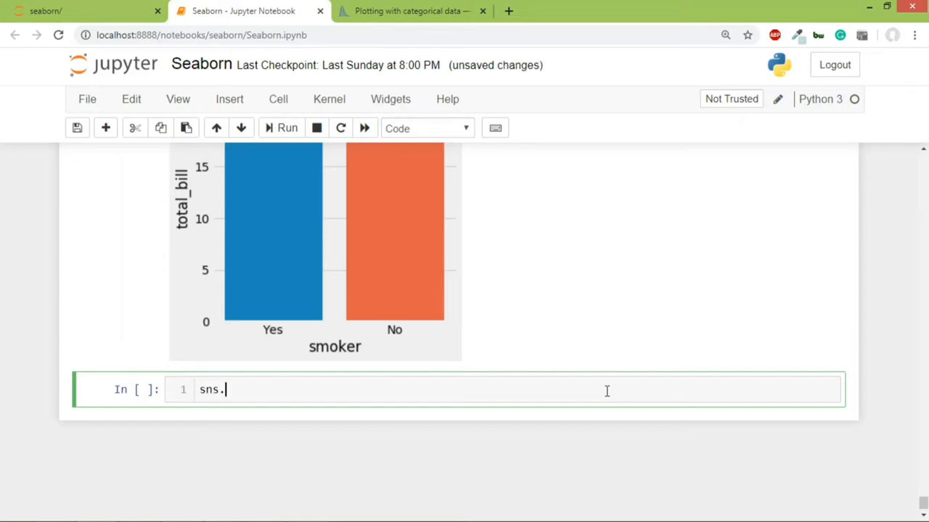
text(ca)
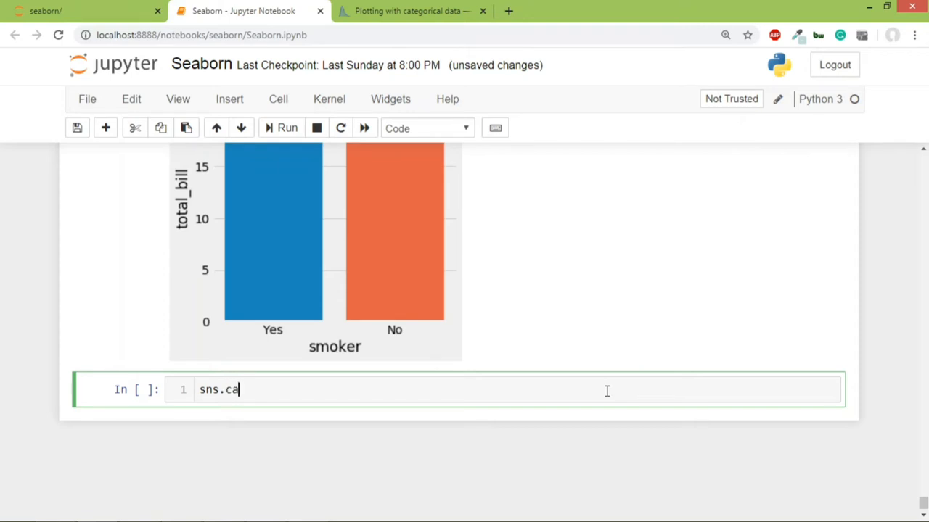
text(tplot())
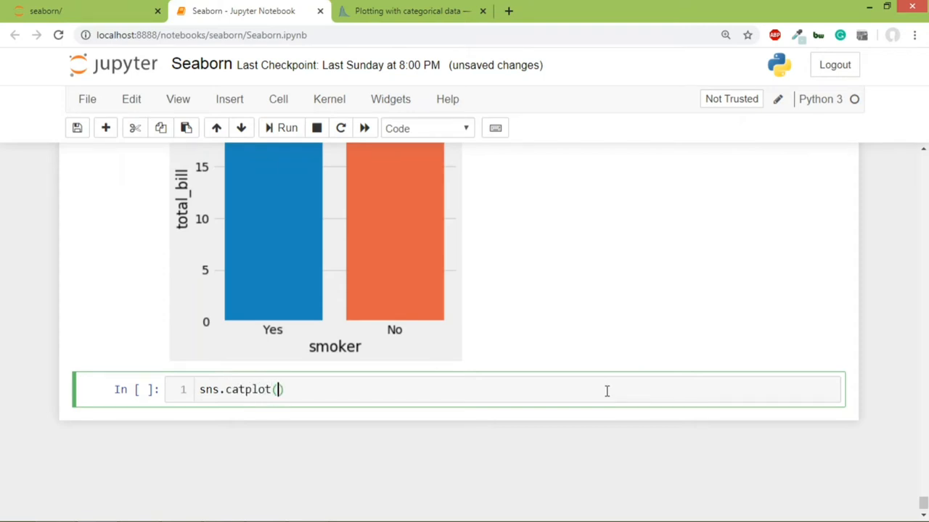
text(x=')
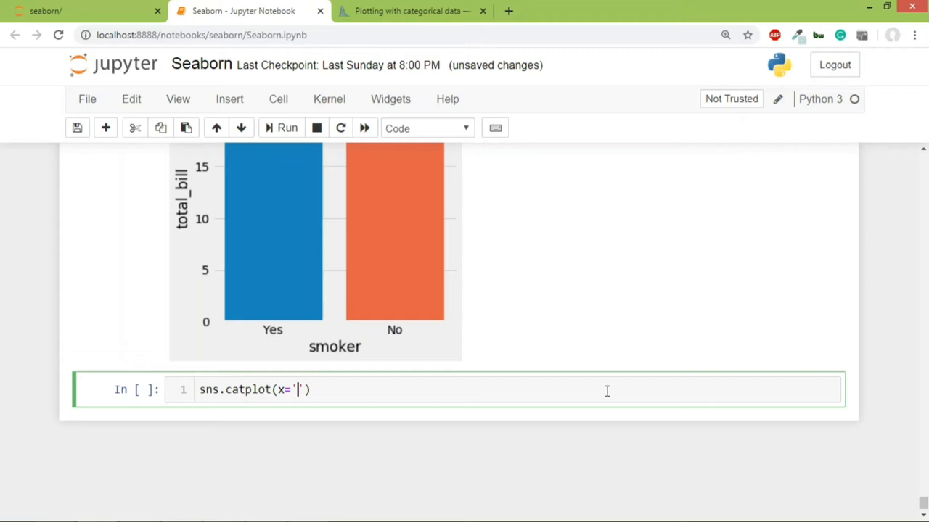
text(smoker',)
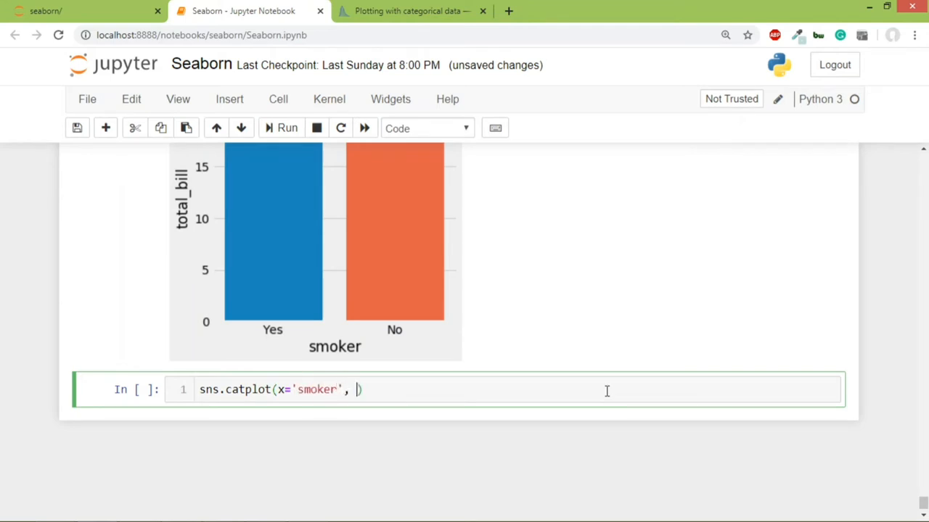
text(y='')
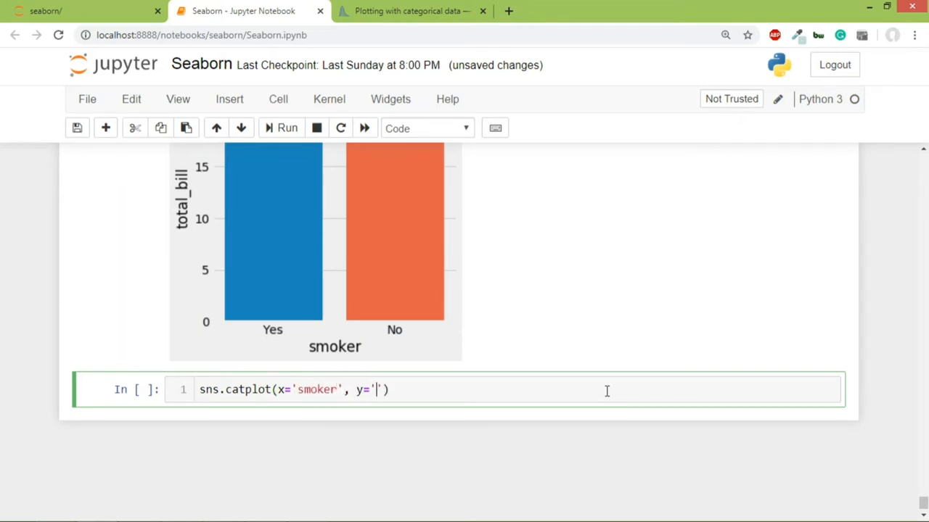
text(total)
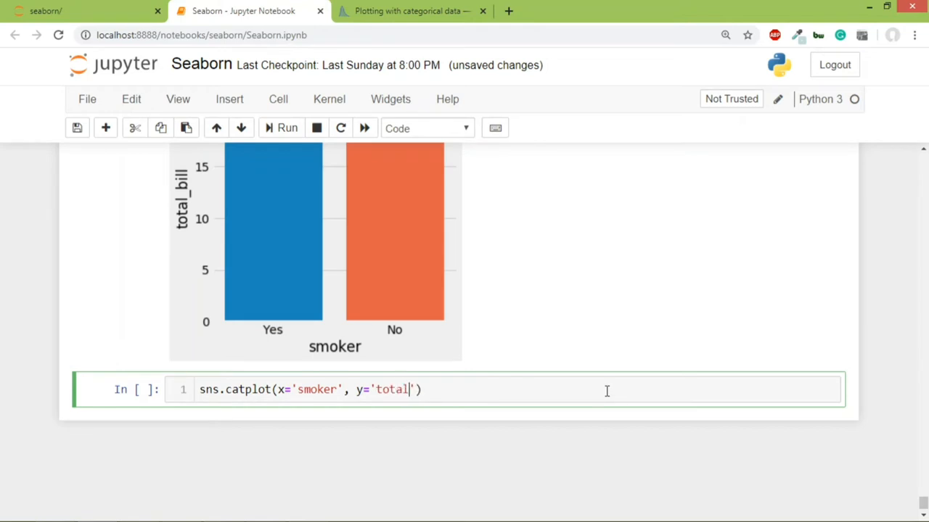
text(_bill',)
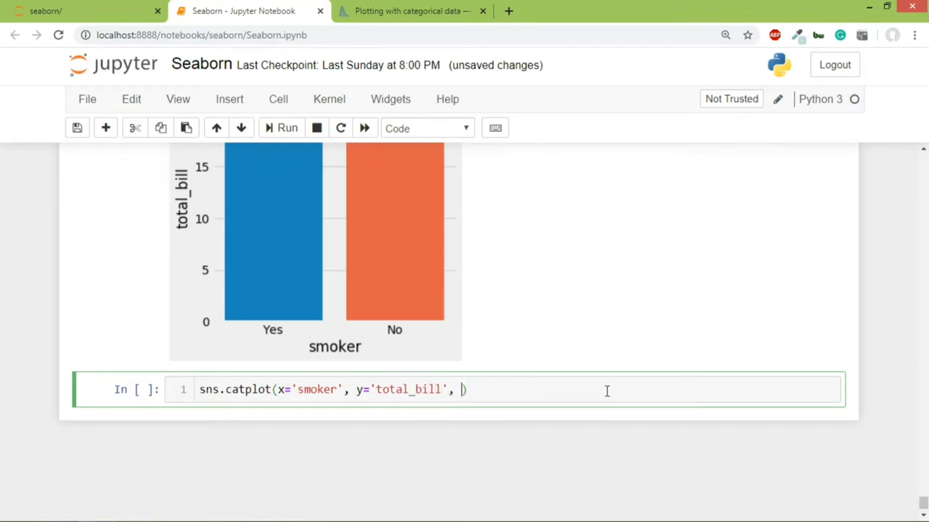
text(hue='')
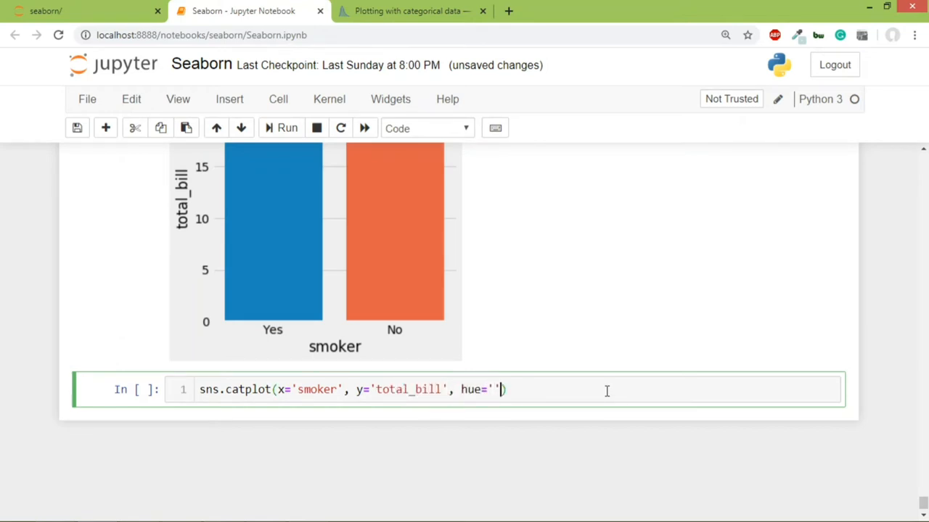
text(sex)
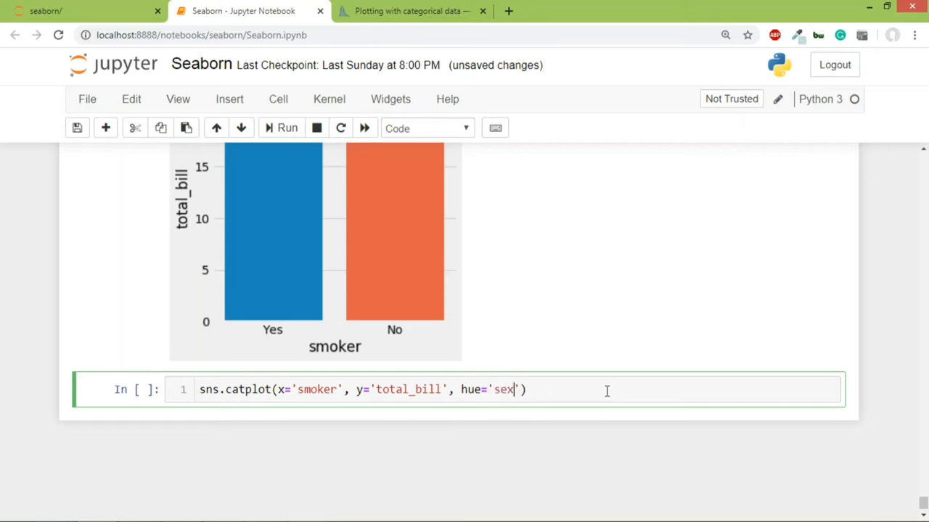
text(, kind=)
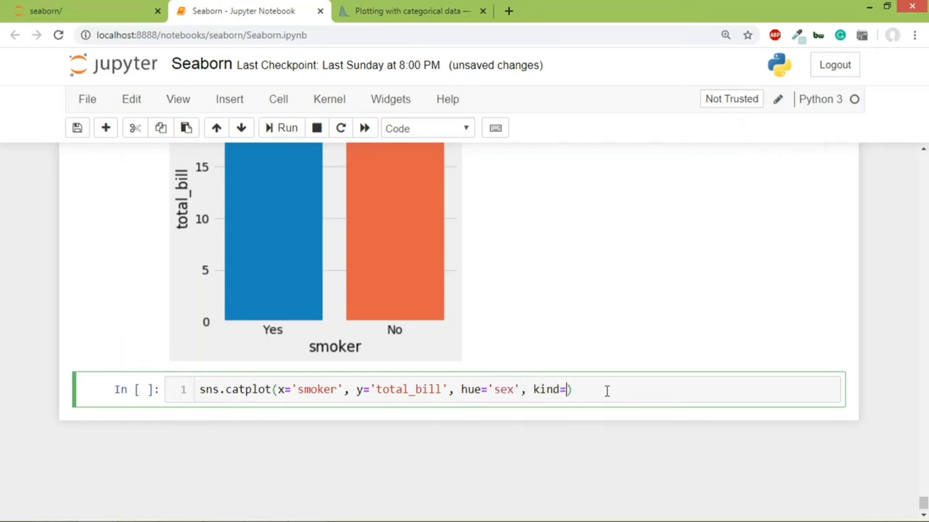
text('bar')
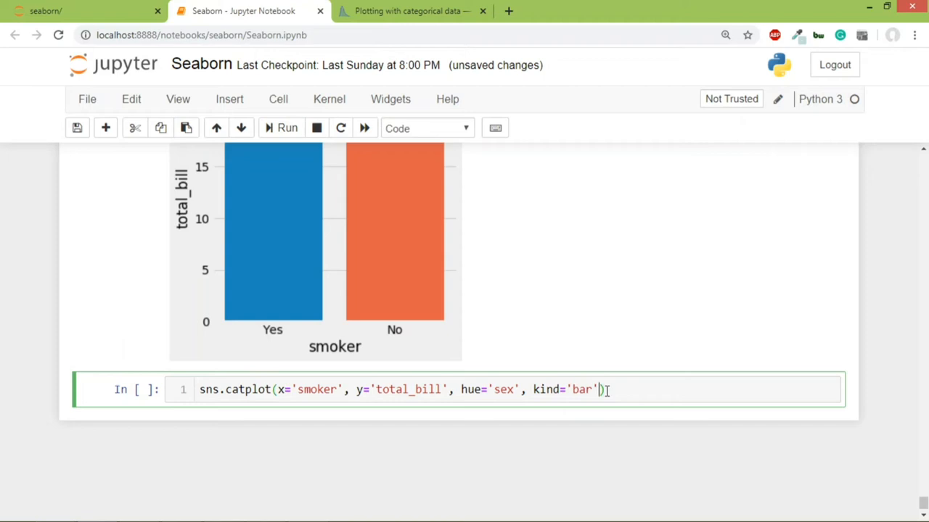
text(,data)
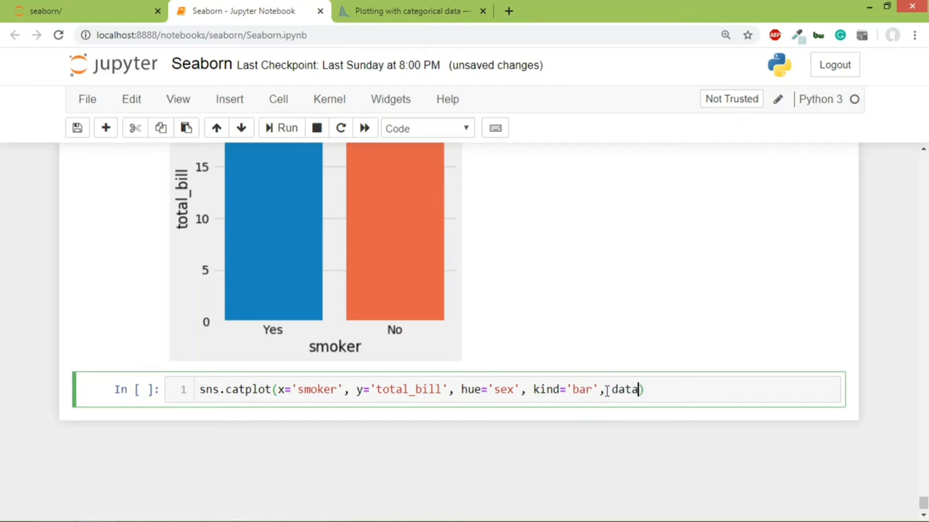
text(=tips)
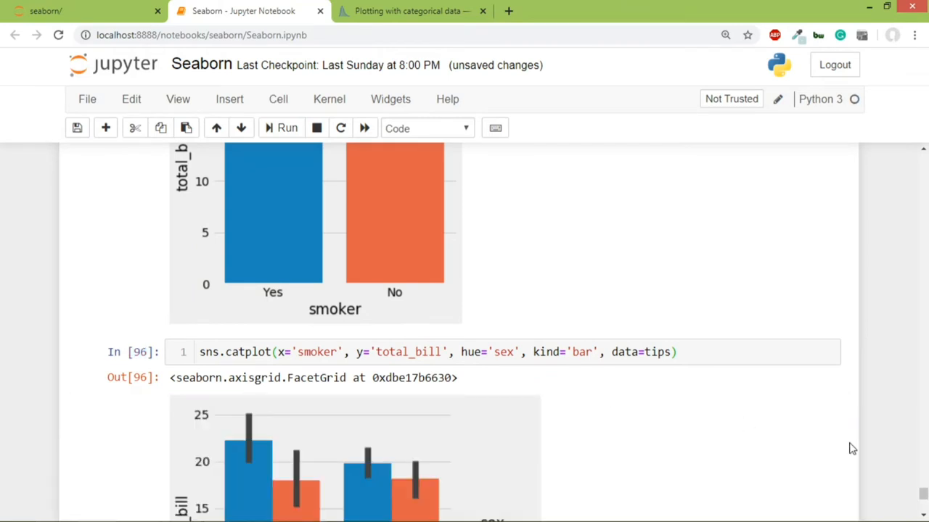
scroll(down, 3)
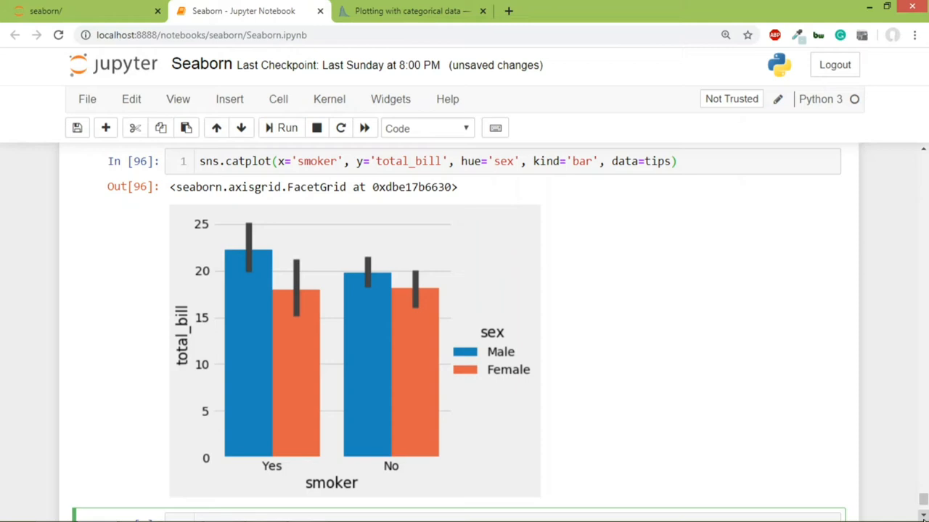
mouse_move(565, 430)
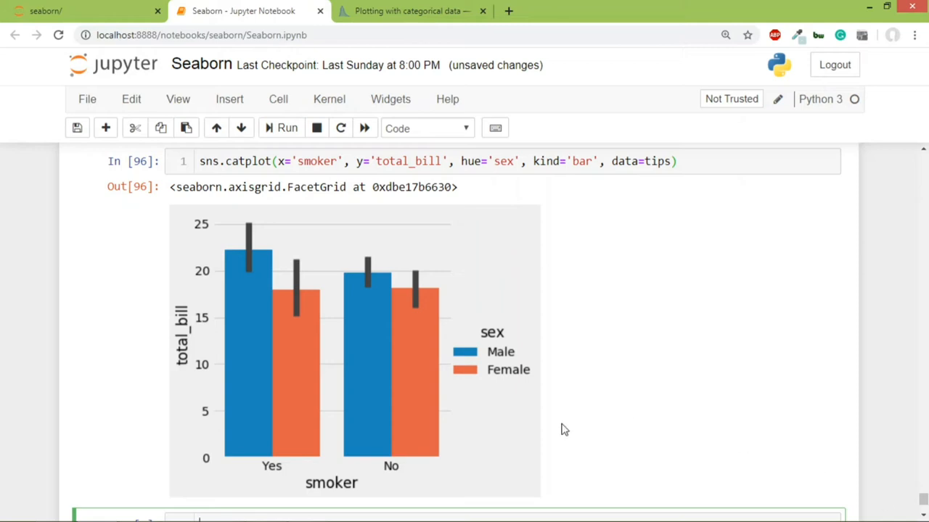
mouse_move(302, 276)
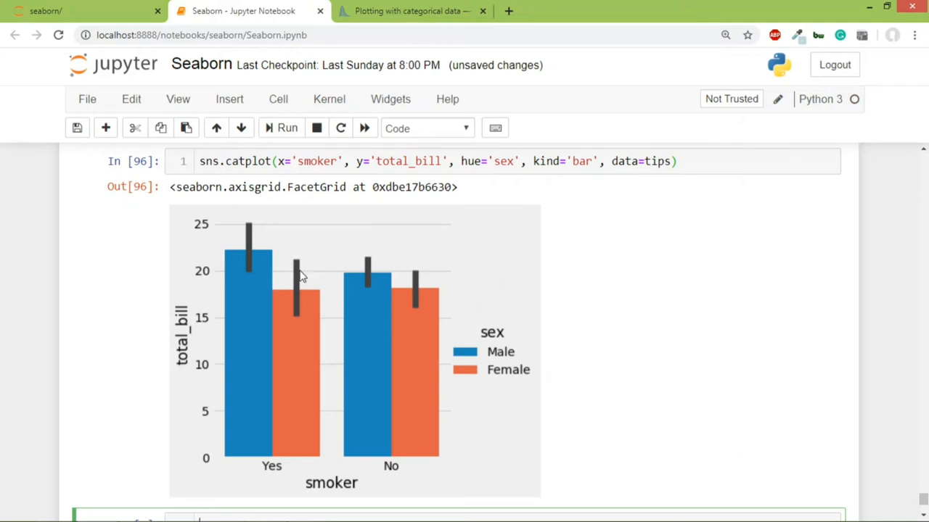
mouse_move(311, 324)
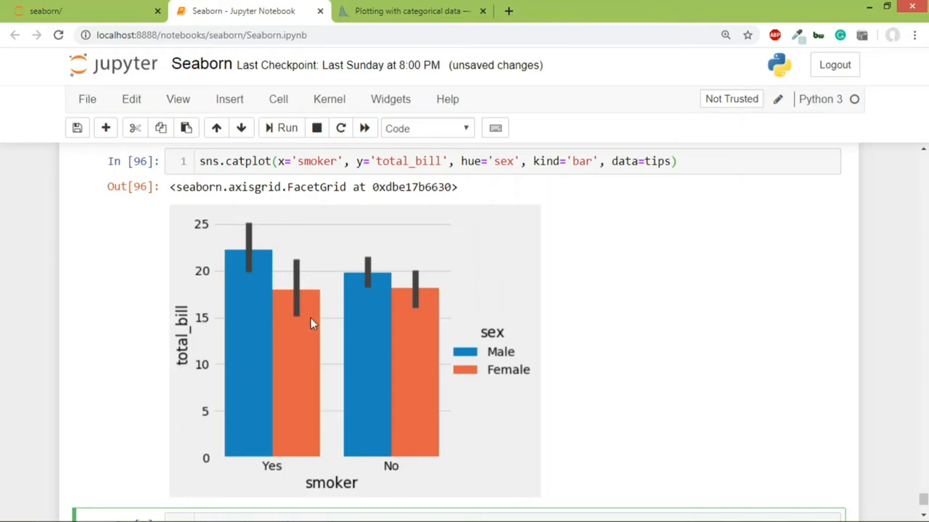
mouse_move(201, 370)
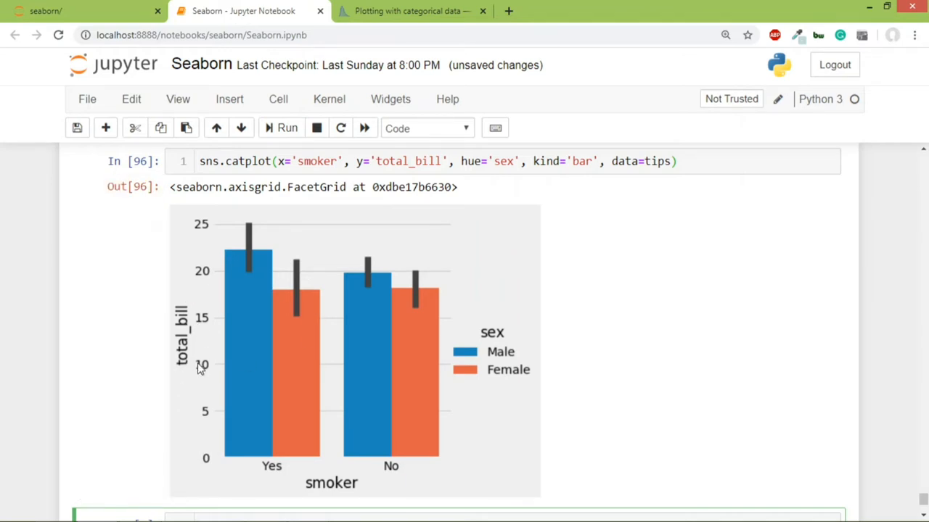
mouse_move(335, 378)
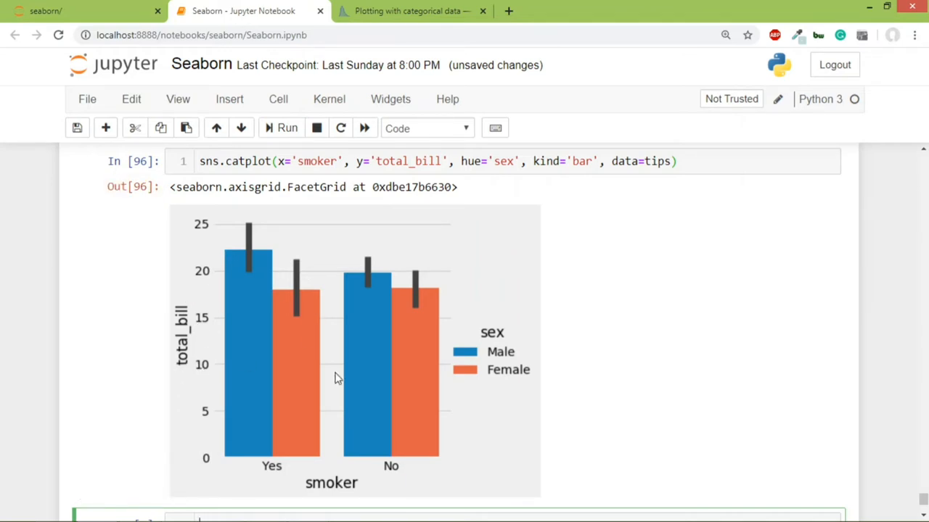
click(680, 161)
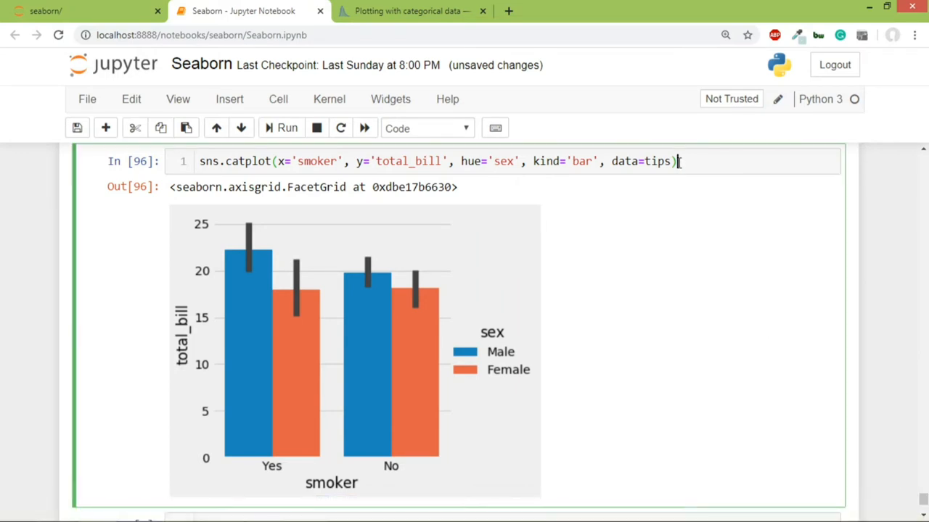
scroll(down, 3)
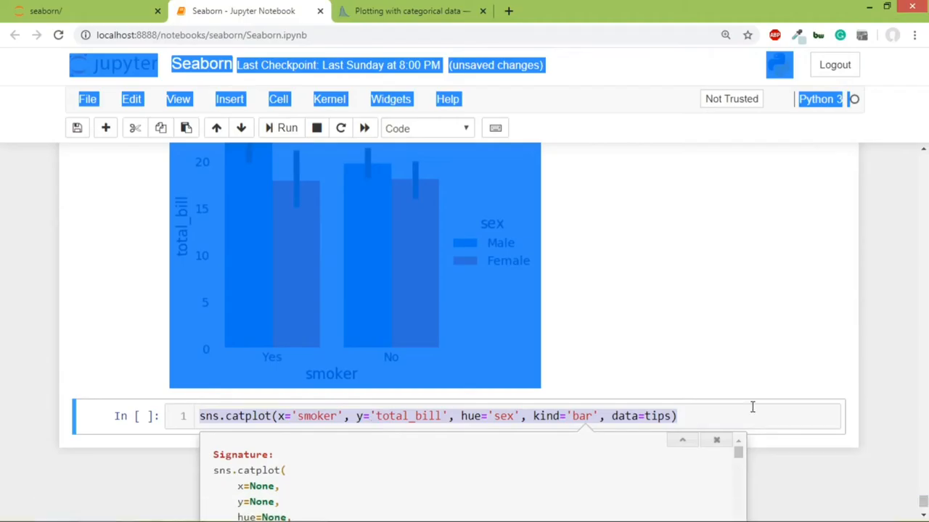
scroll(down, 3)
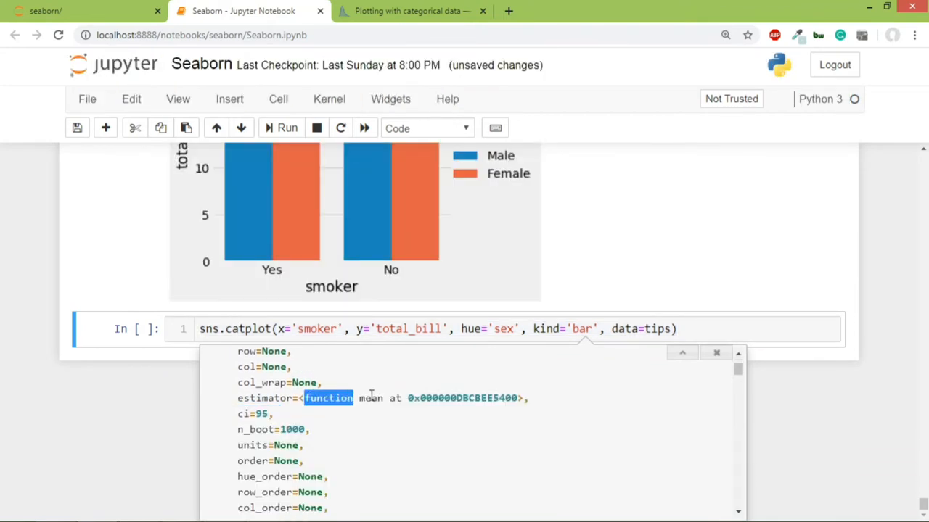
double_click(370, 397)
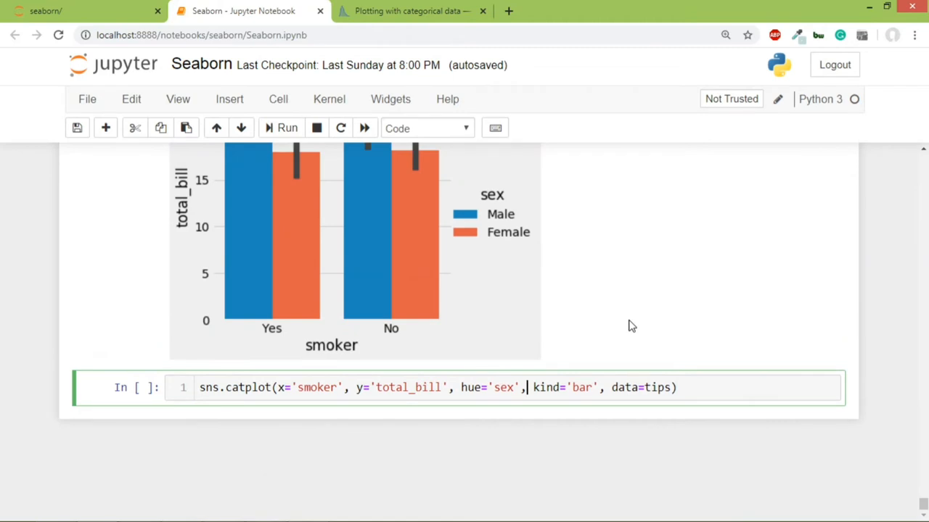
Step: Add estimator=np.median to the sex-split catplot and rerun for median bar heights
text(estimator)
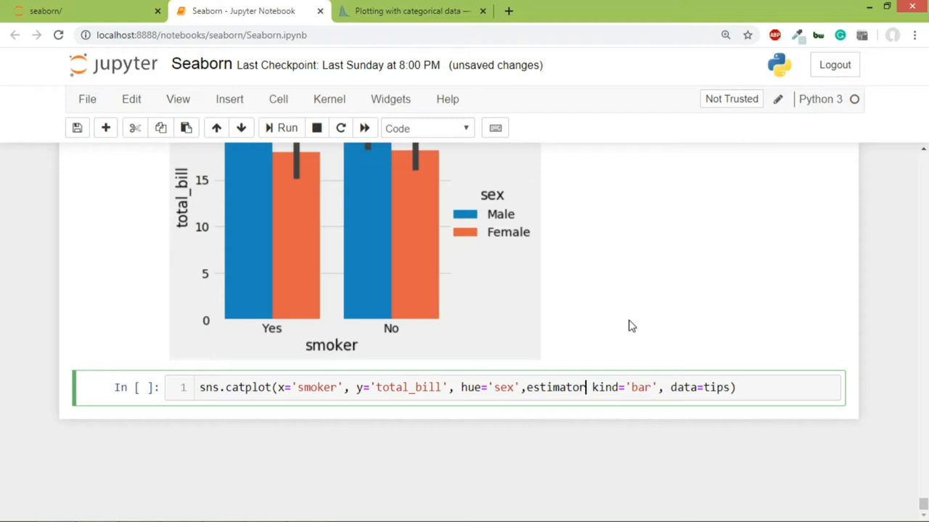
text(=np.media)
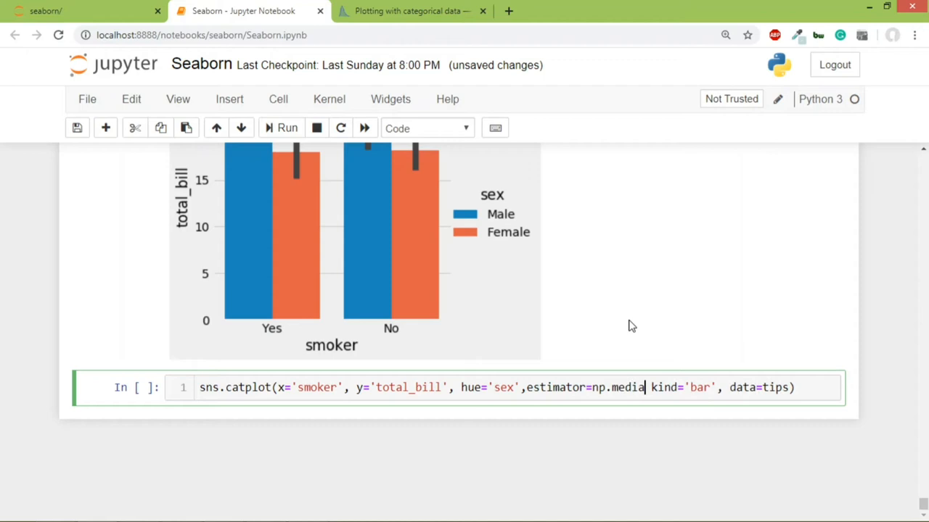
text(n,)
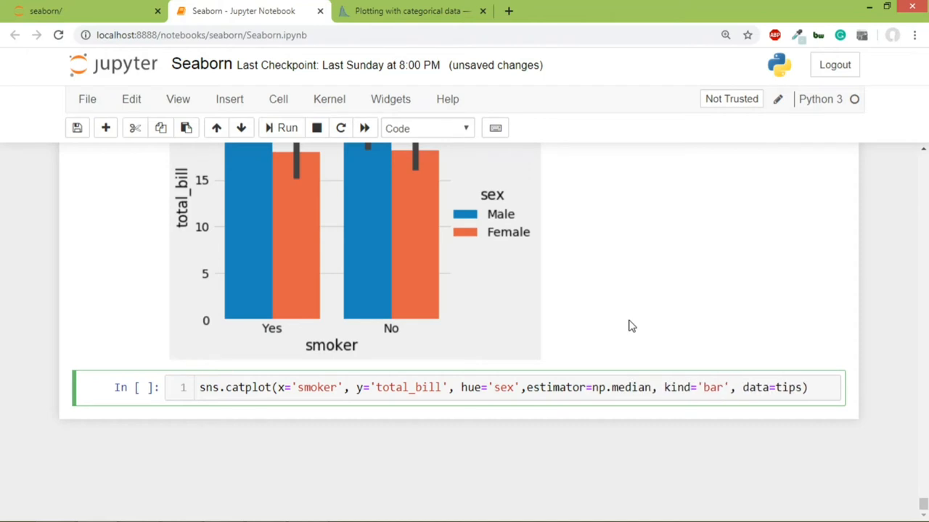
text(())
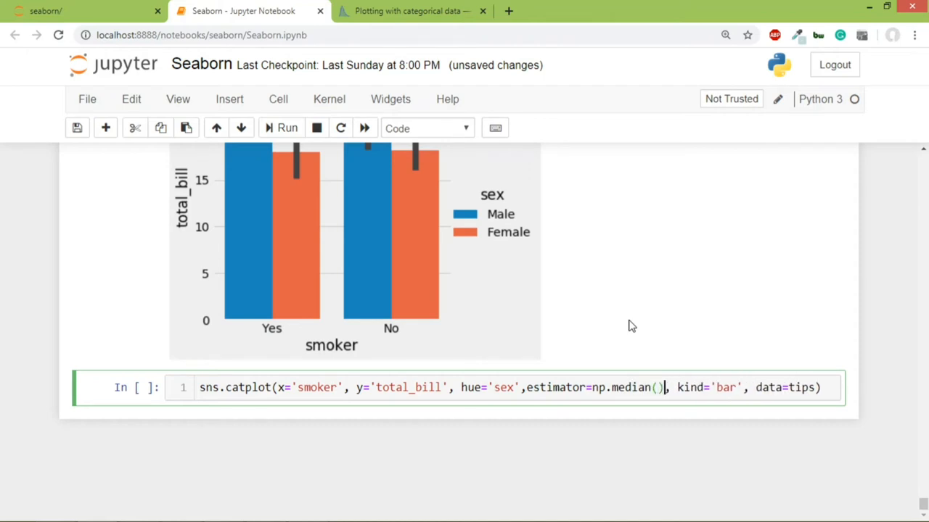
key(BackSpace)
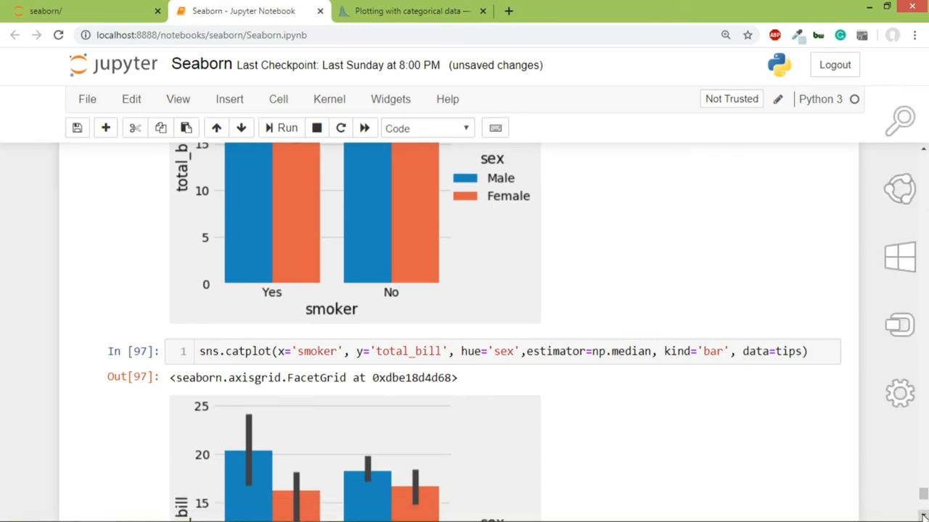
Step: Switch the estimator to np.var and run, then to np.std and run the standard-deviation chart
scroll(down, 3)
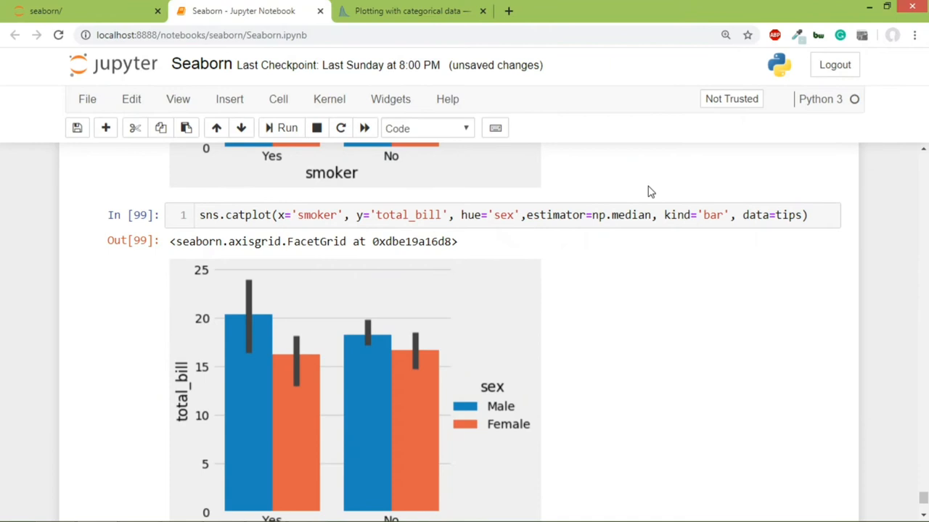
click(650, 215)
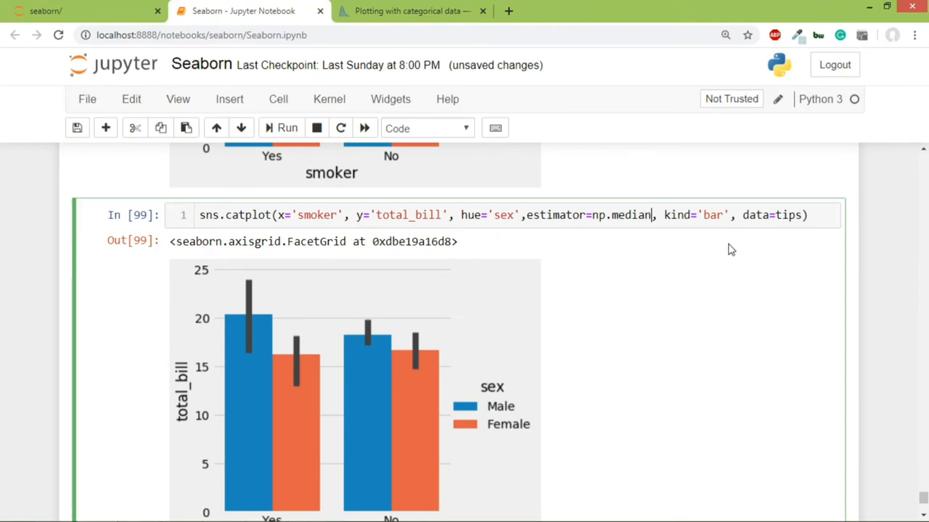
key(BackSpace)
text(var)
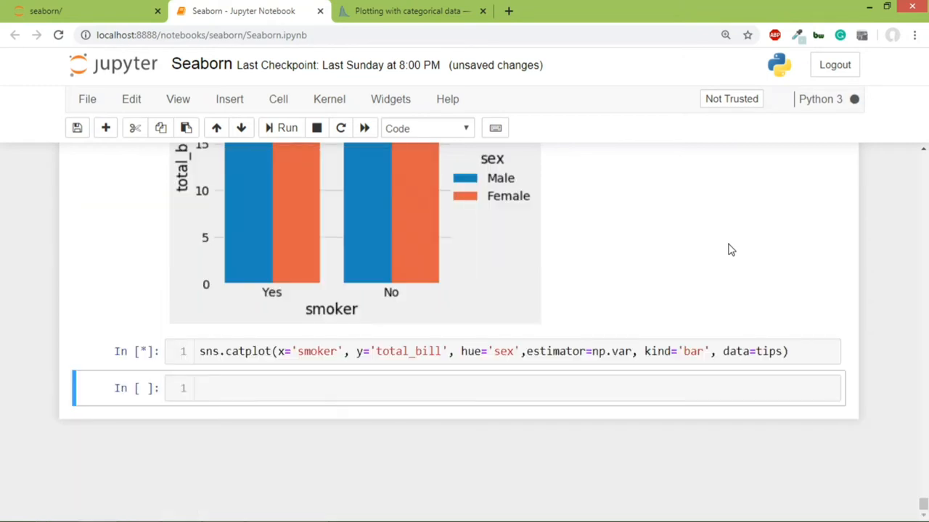
click(288, 128)
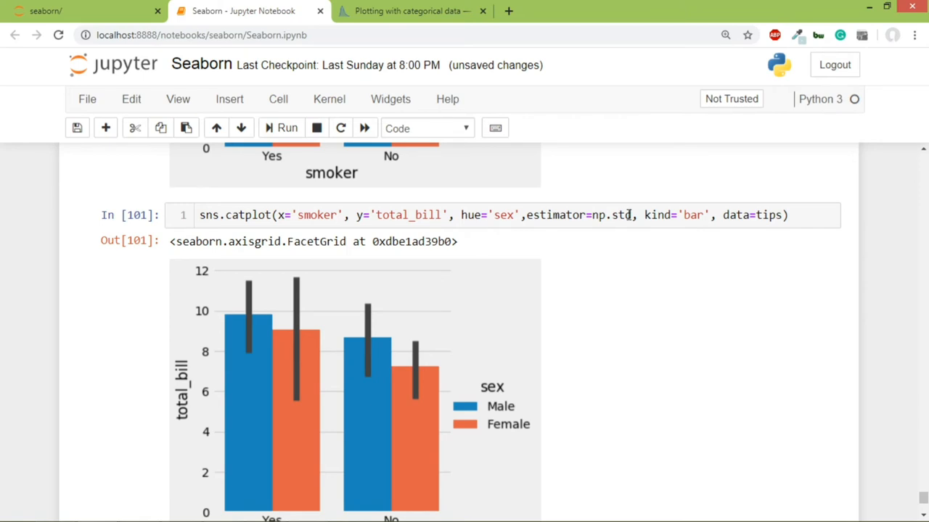
mouse_move(741, 349)
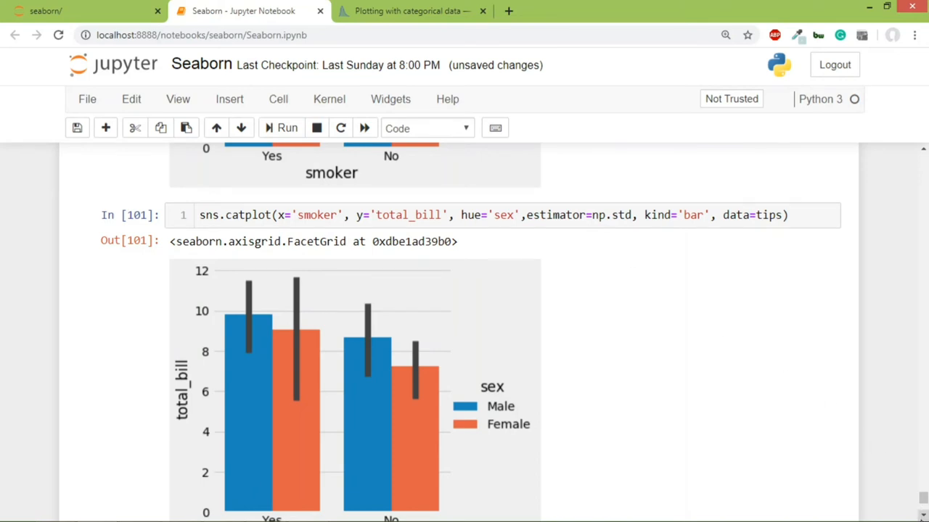
scroll(down, 3)
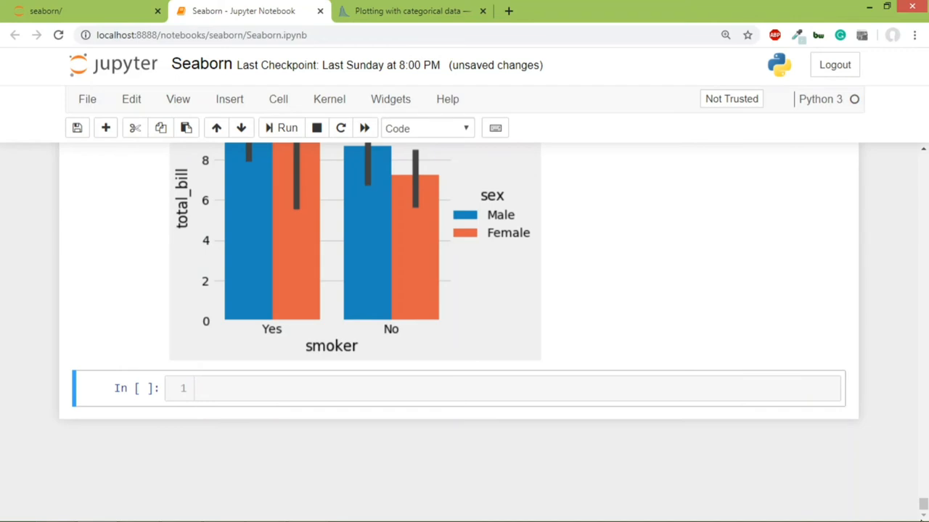
mouse_move(312, 356)
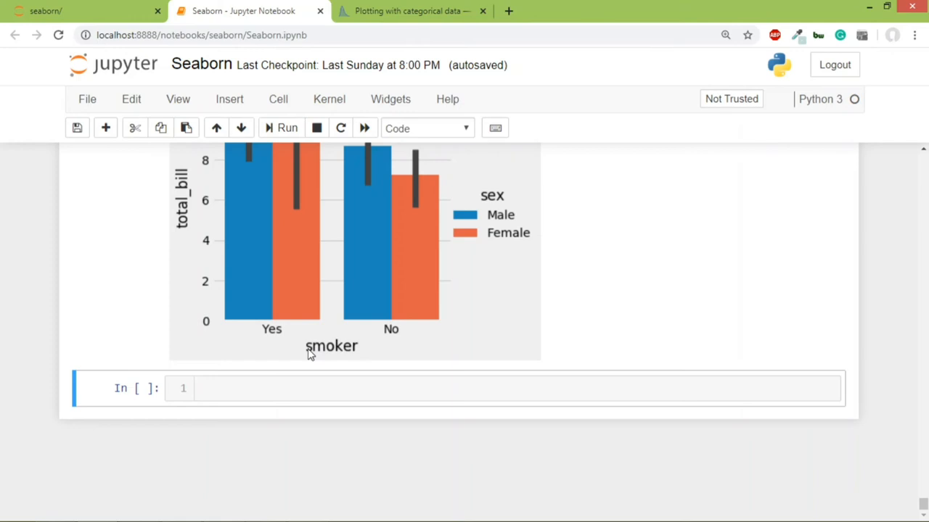
mouse_move(305, 366)
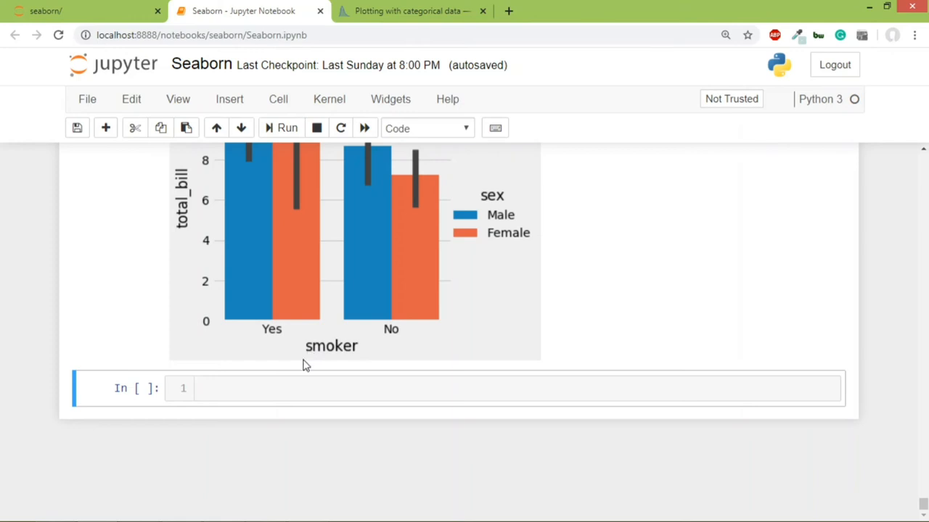
Step: Enter and run sns.catplot(x='sex', kind='count', data=tips) for a Male/Female count chart
text(sns.)
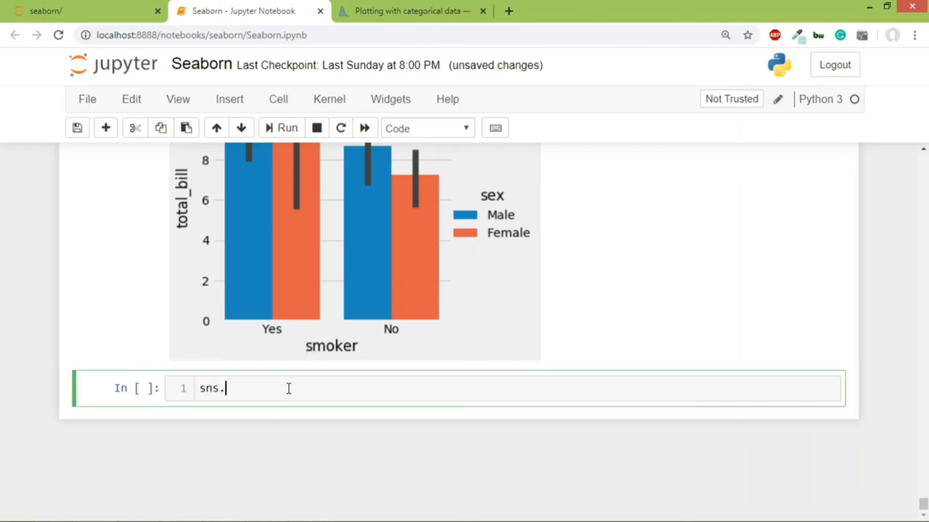
text(catplot())
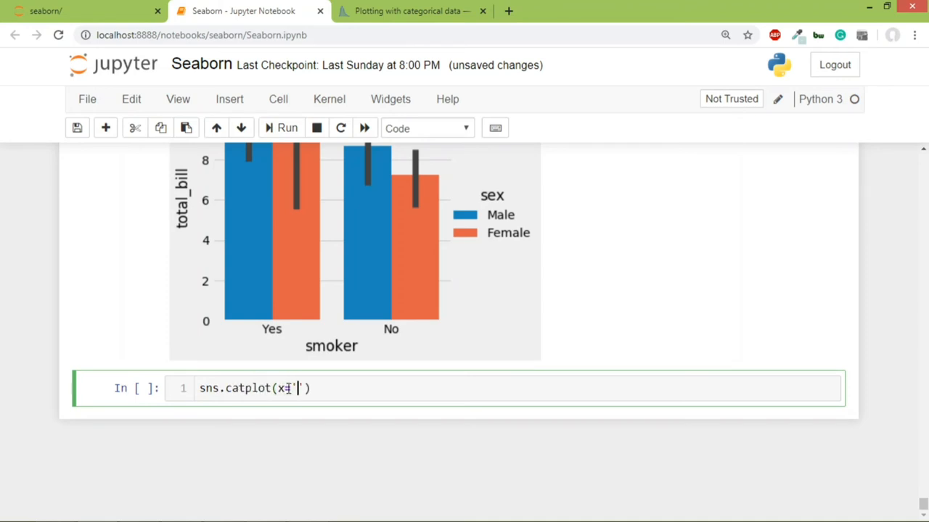
text(sex', kind=)
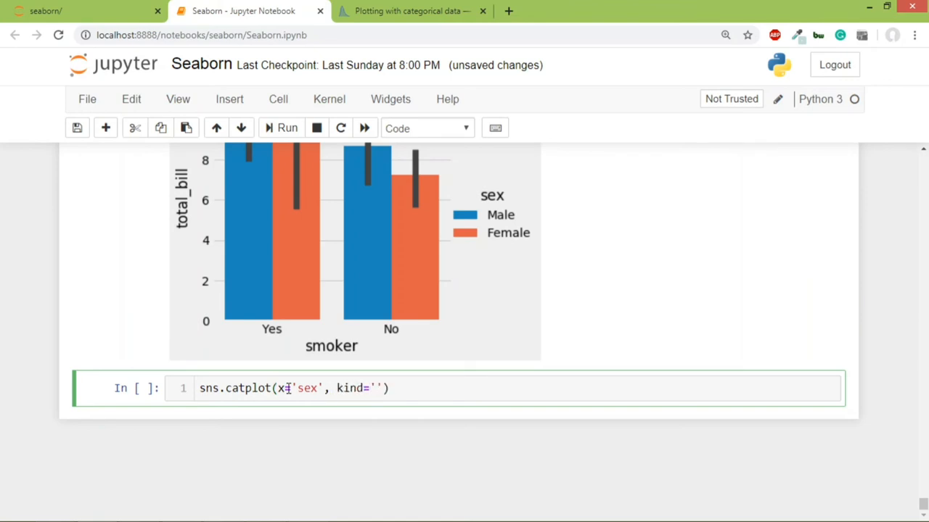
text(count',)
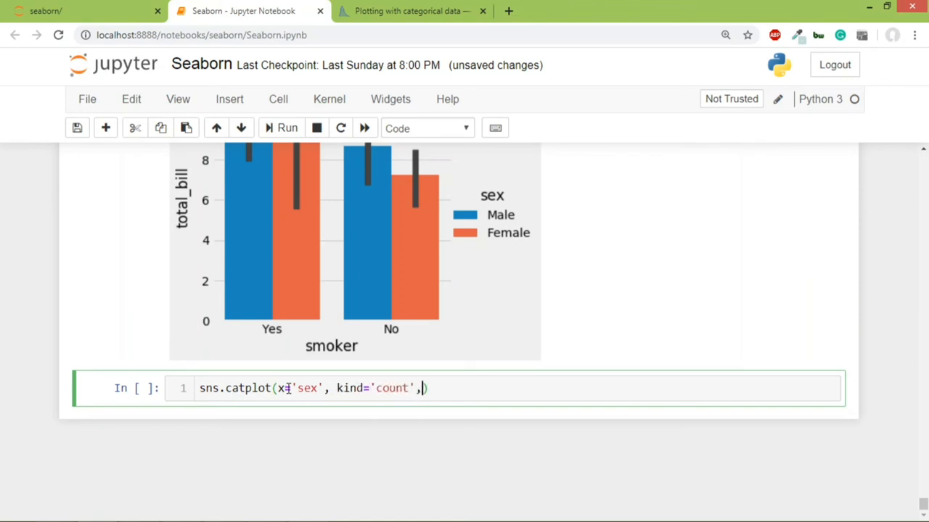
text(data=tips)
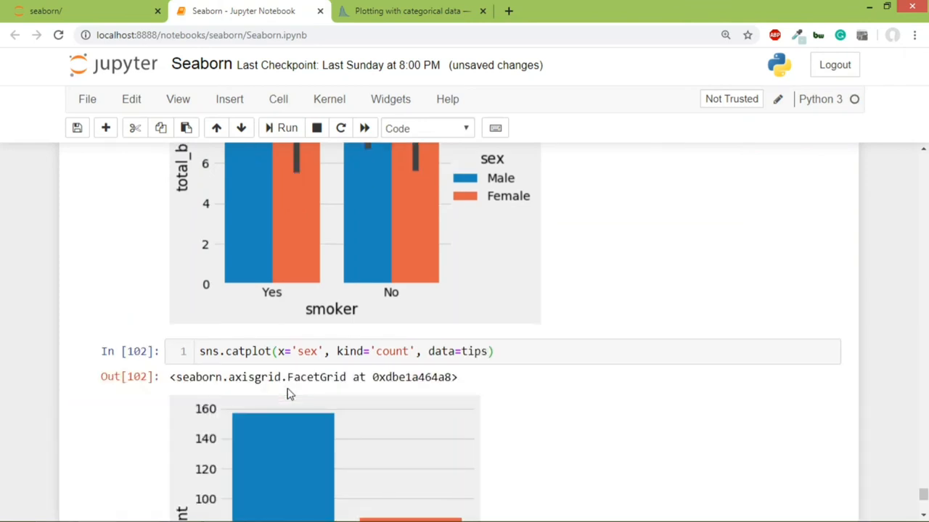
scroll(down, 3)
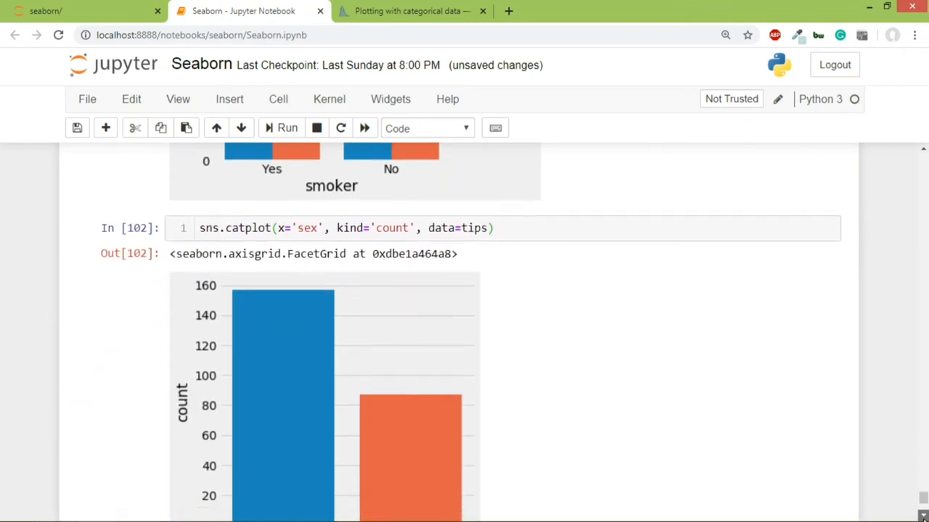
scroll(down, 3)
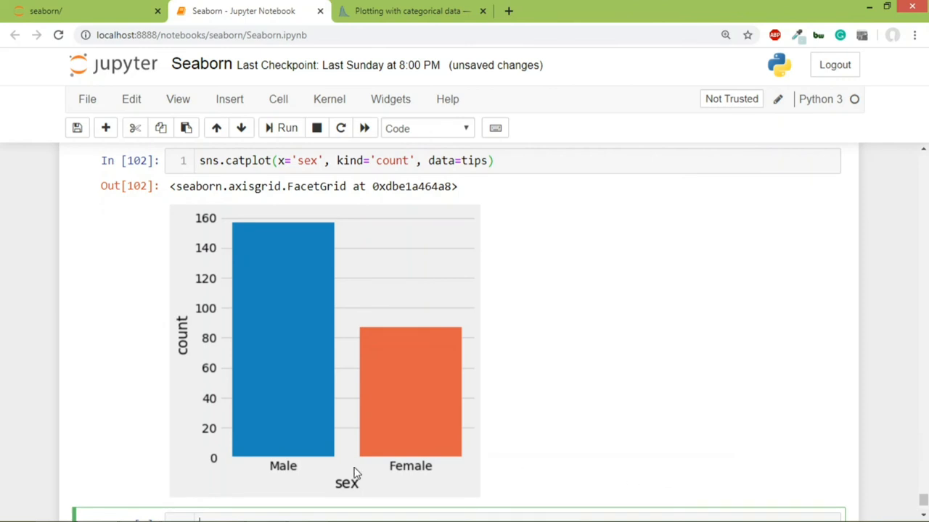
mouse_move(317, 470)
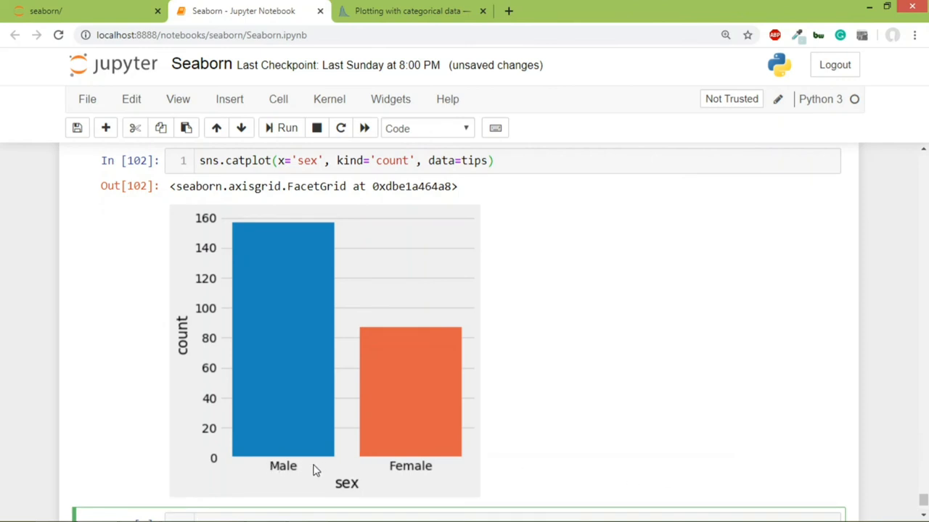
mouse_move(192, 328)
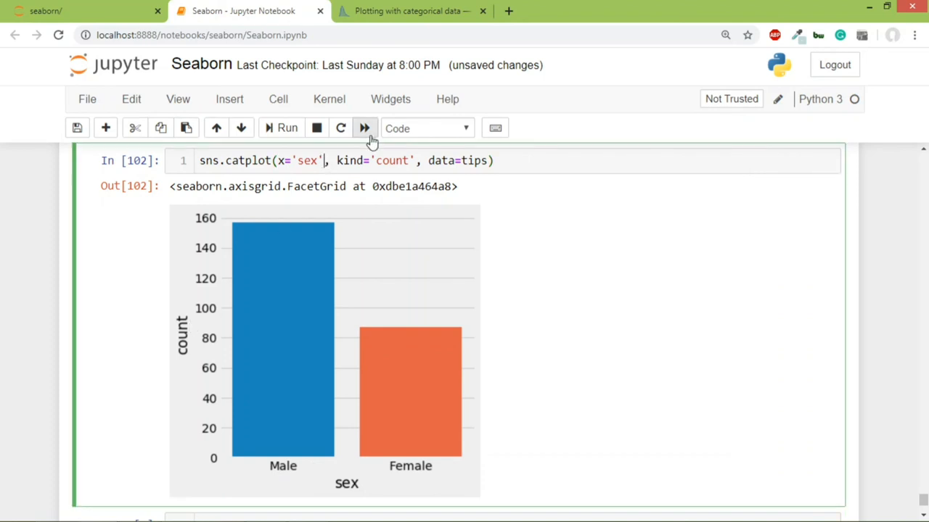
Step: Add hue='smoker' to the count plot and rerun to split Male/Female counts by smoker
text(, hue=)
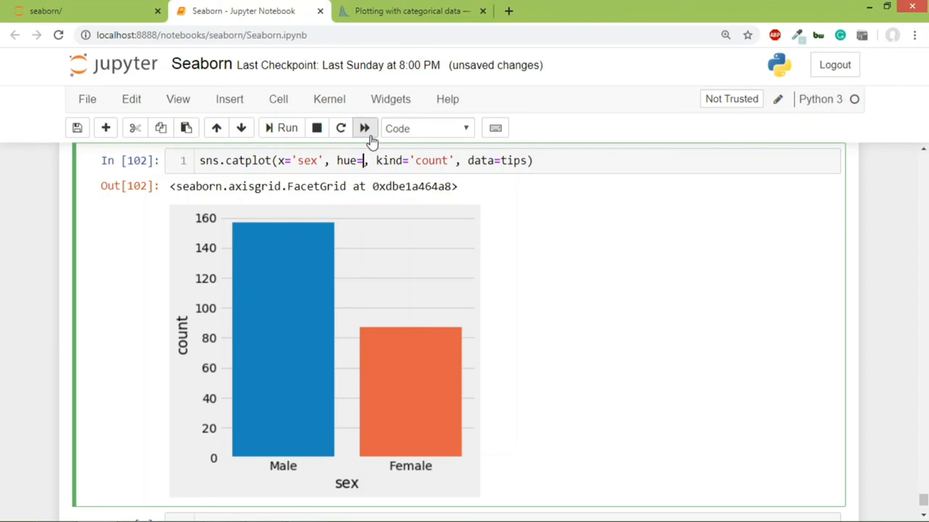
text(')
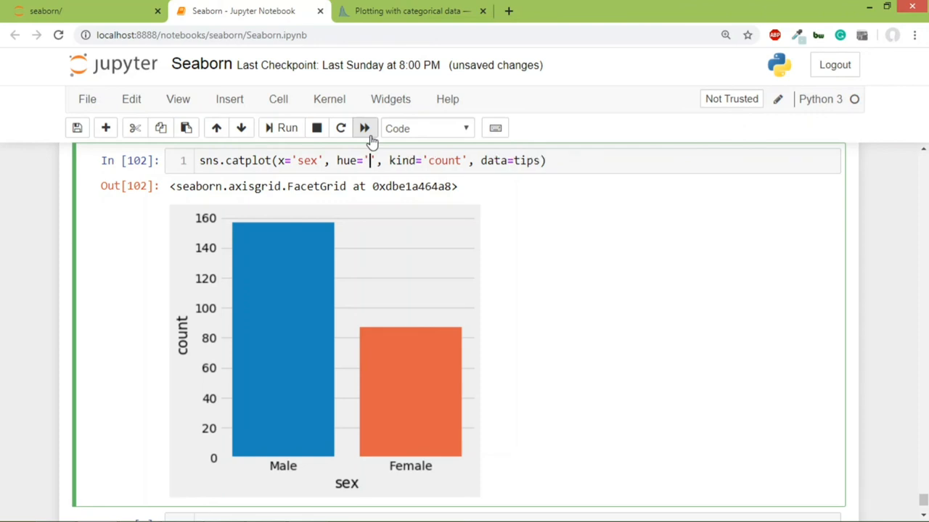
text(smoker)
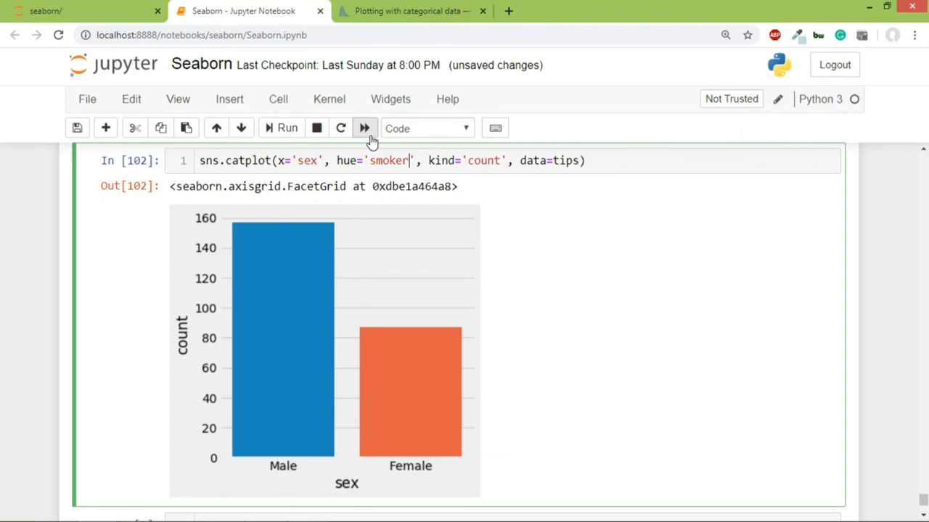
text(,)
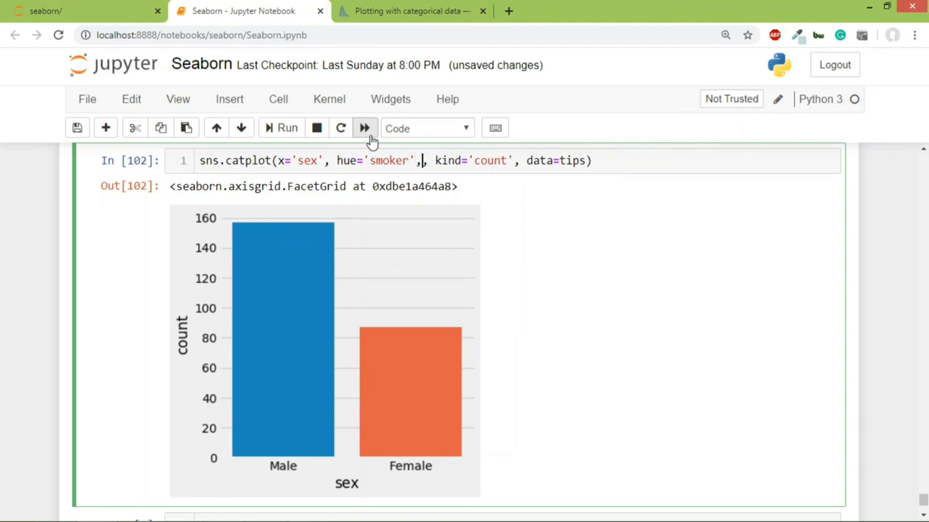
click(288, 127)
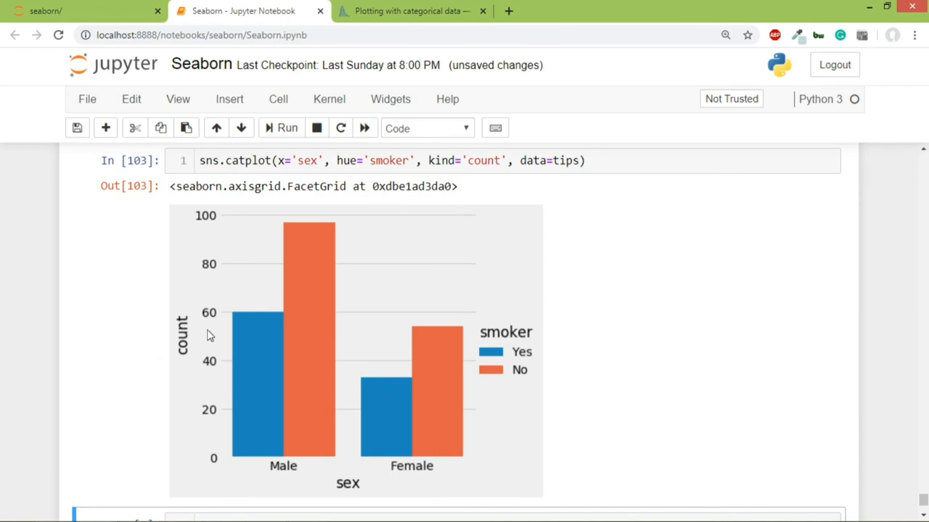
mouse_move(241, 305)
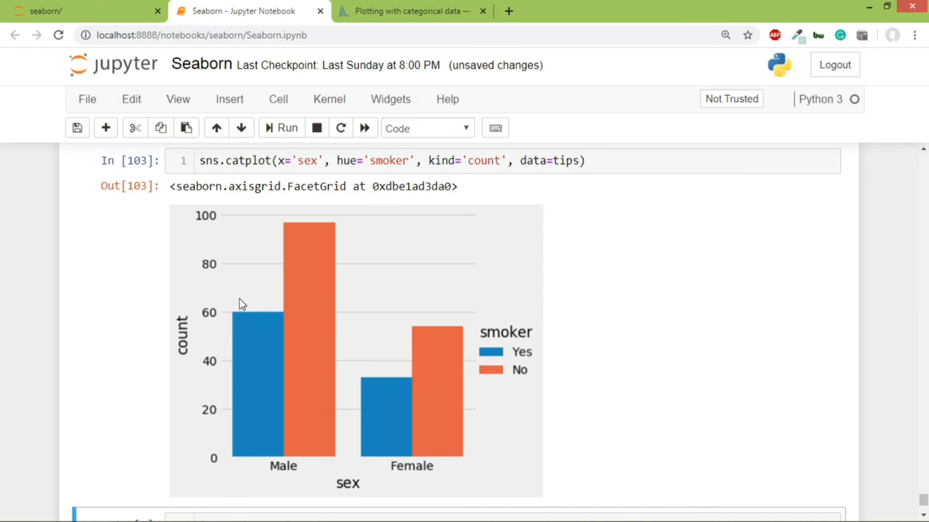